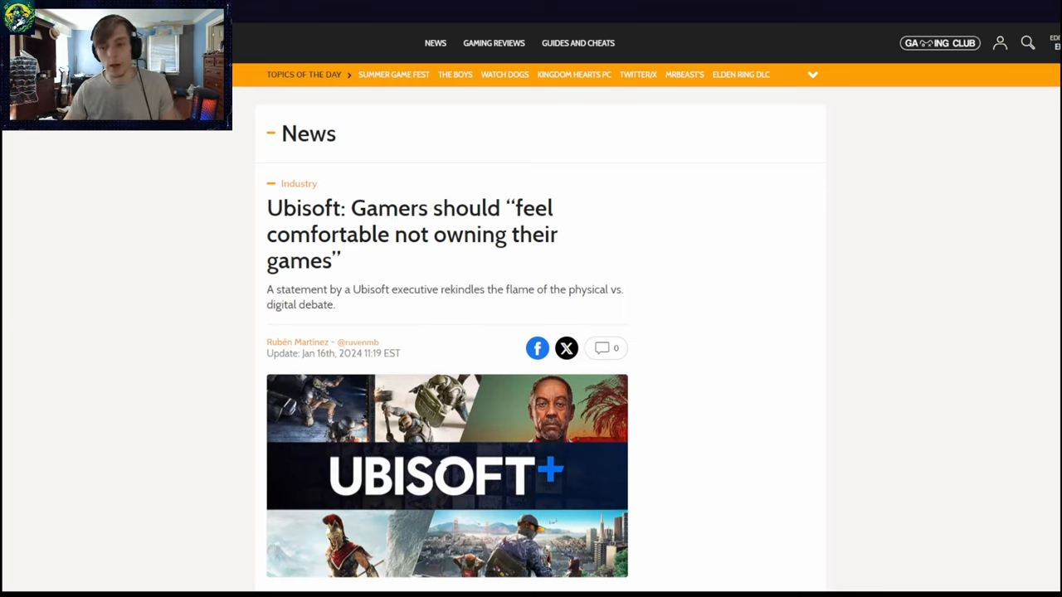
# Scroll past the headline and Ubisoft+ banner to the article's opening paragraph.
pyautogui.scroll(-3)
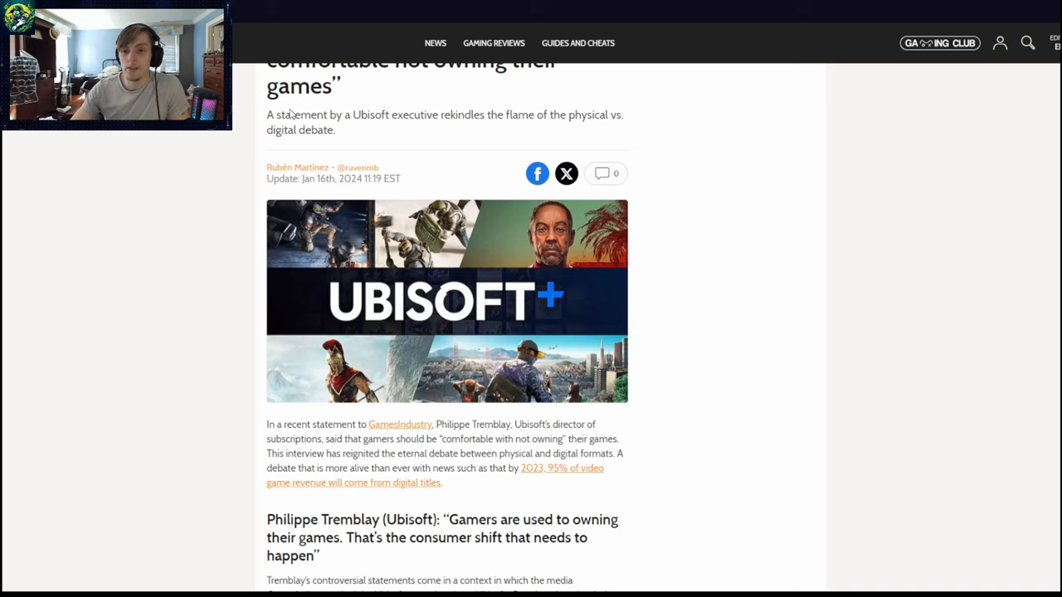
pyautogui.moveTo(735, 304)
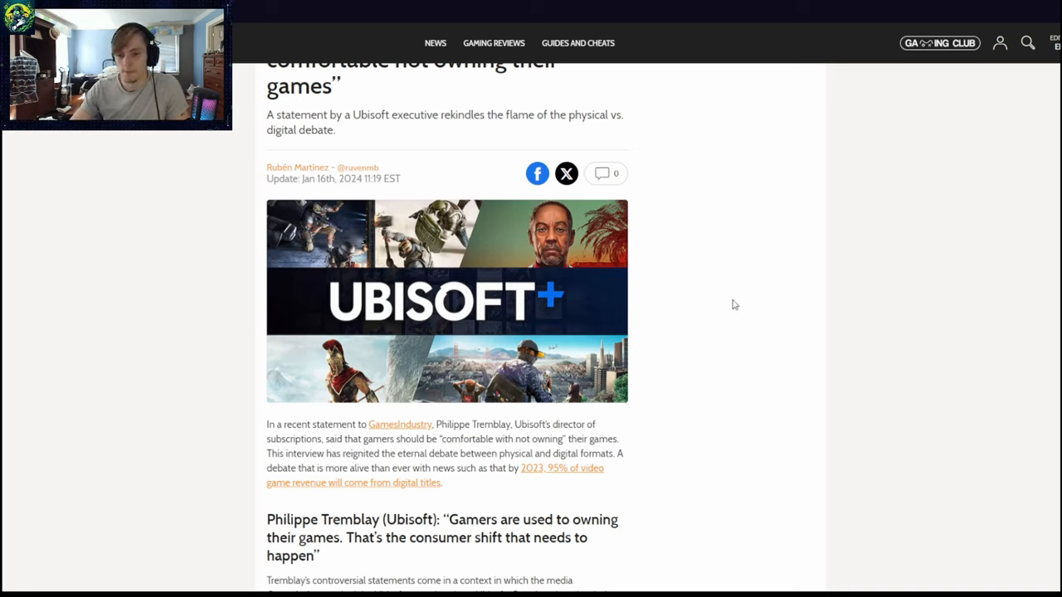
# Read down to the Ubisoft game-cover collage and Tremblay's DVD and CD comparison quote.
pyautogui.scroll(-3)
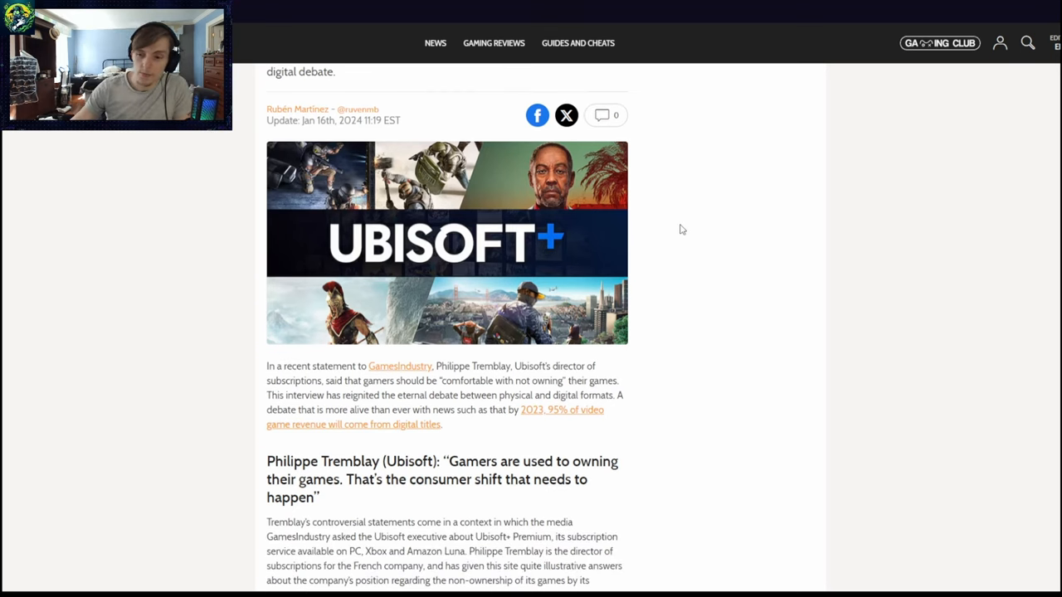
pyautogui.moveTo(813, 587)
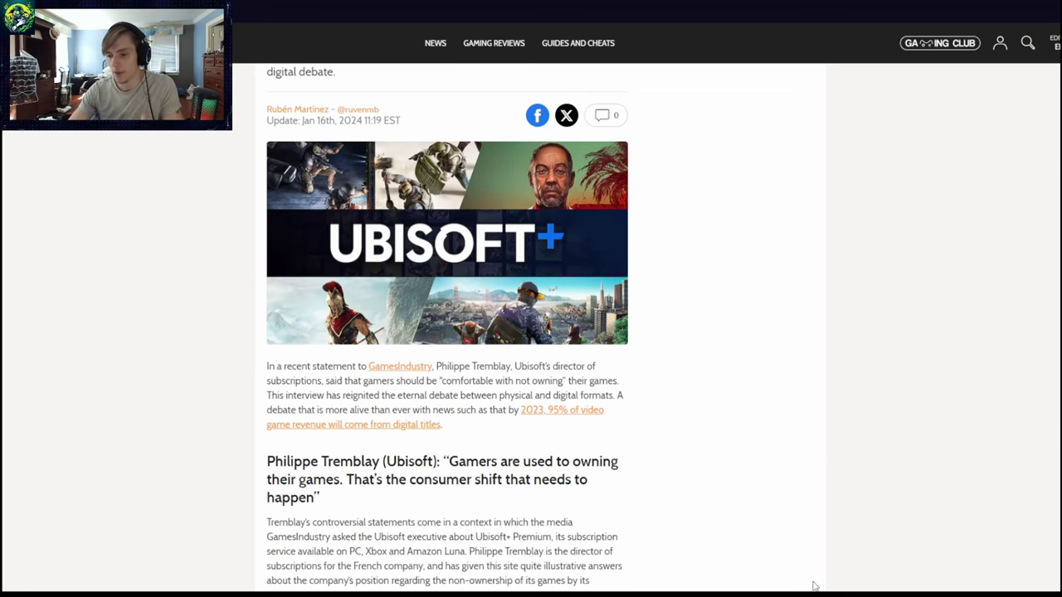
pyautogui.scroll(-3)
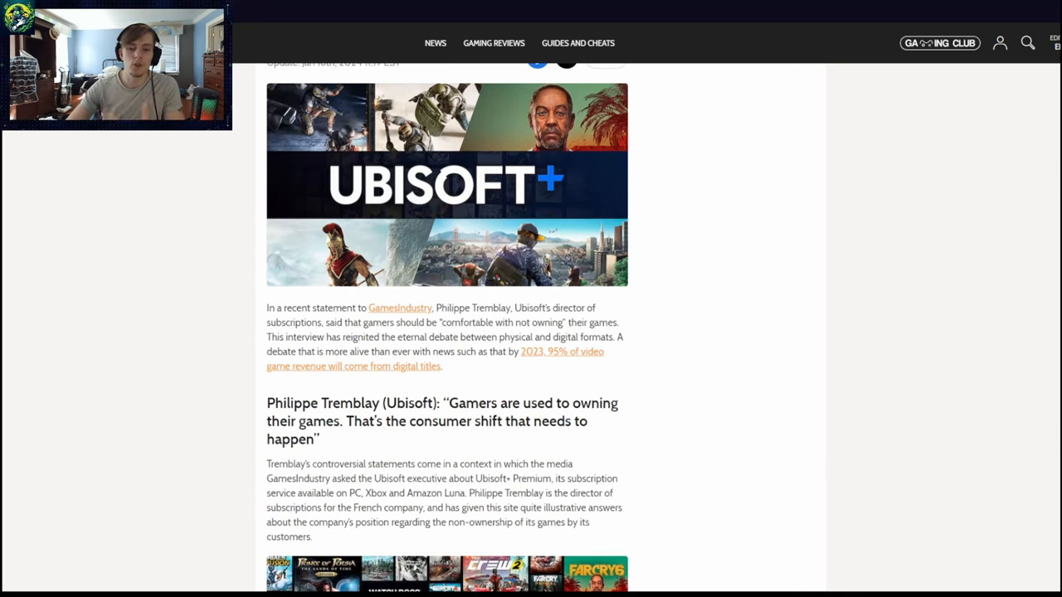
pyautogui.scroll(-3)
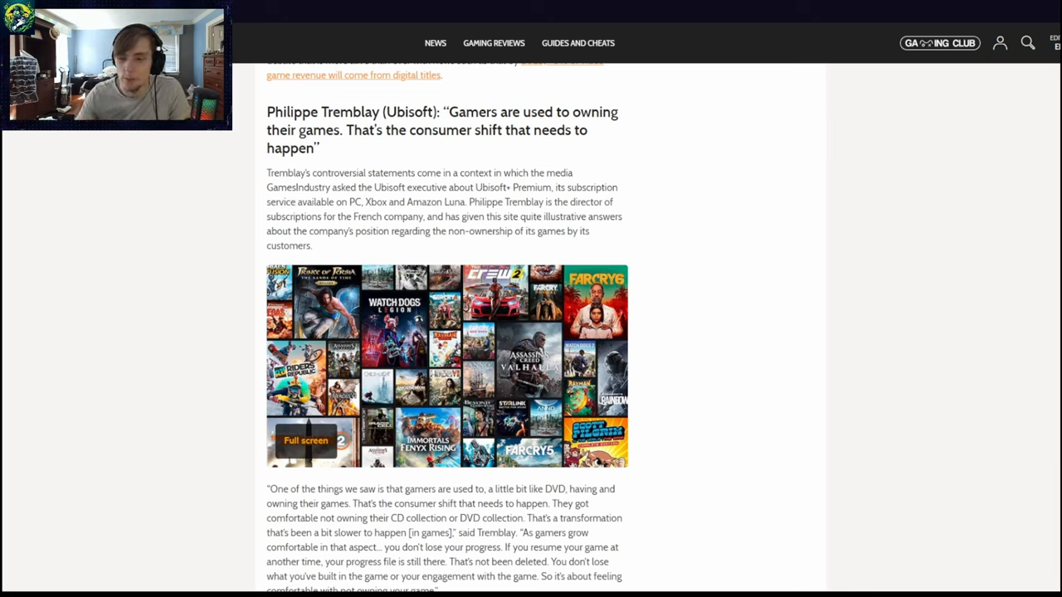
# Scroll below the collage to the paragraph on 95% of the 2023 market being digital.
pyautogui.scroll(-3)
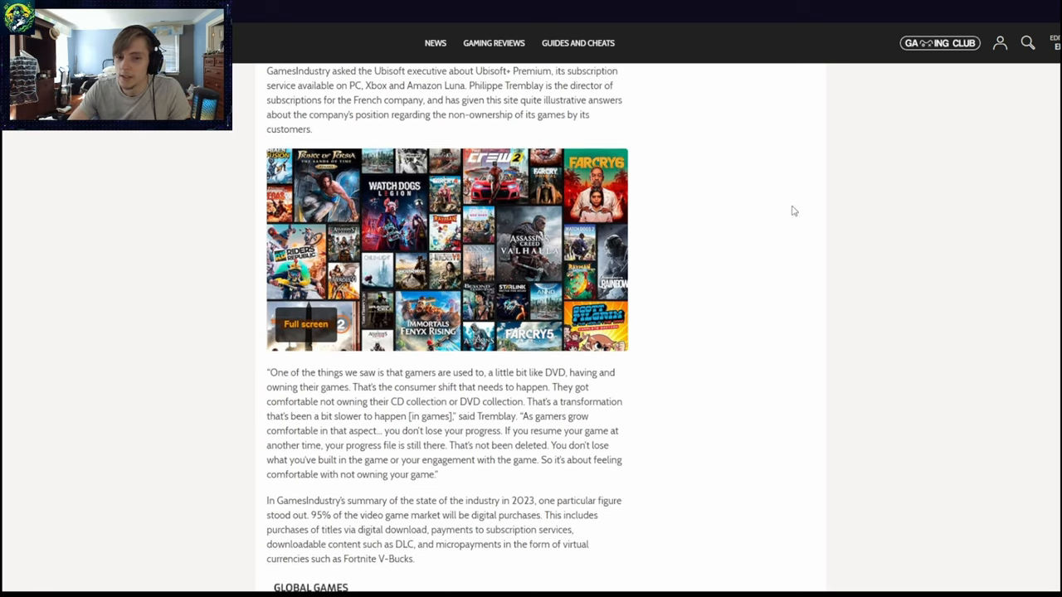
pyautogui.moveTo(421, 261)
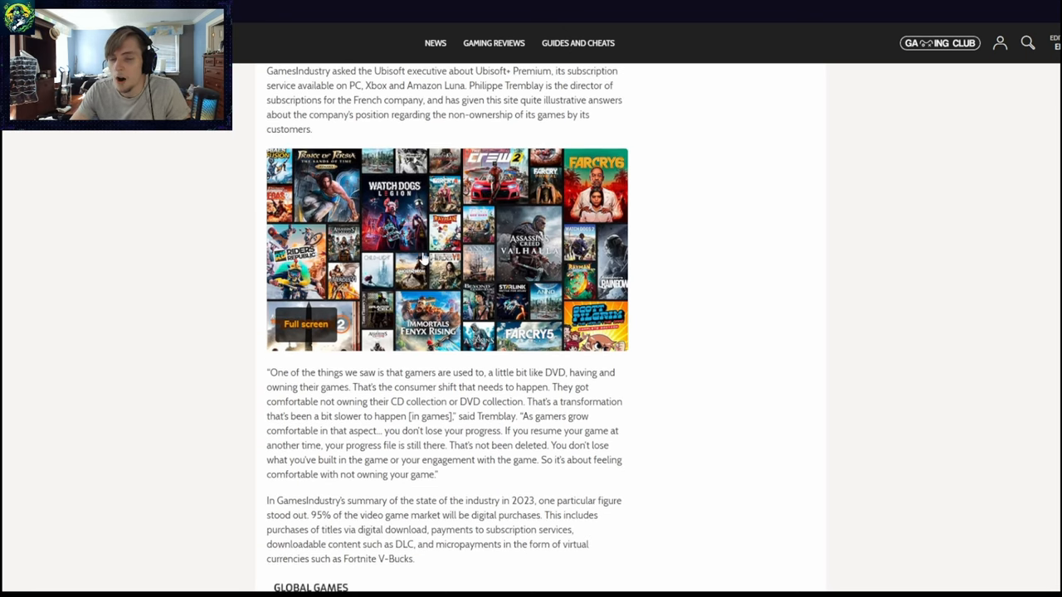
pyautogui.moveTo(771, 326)
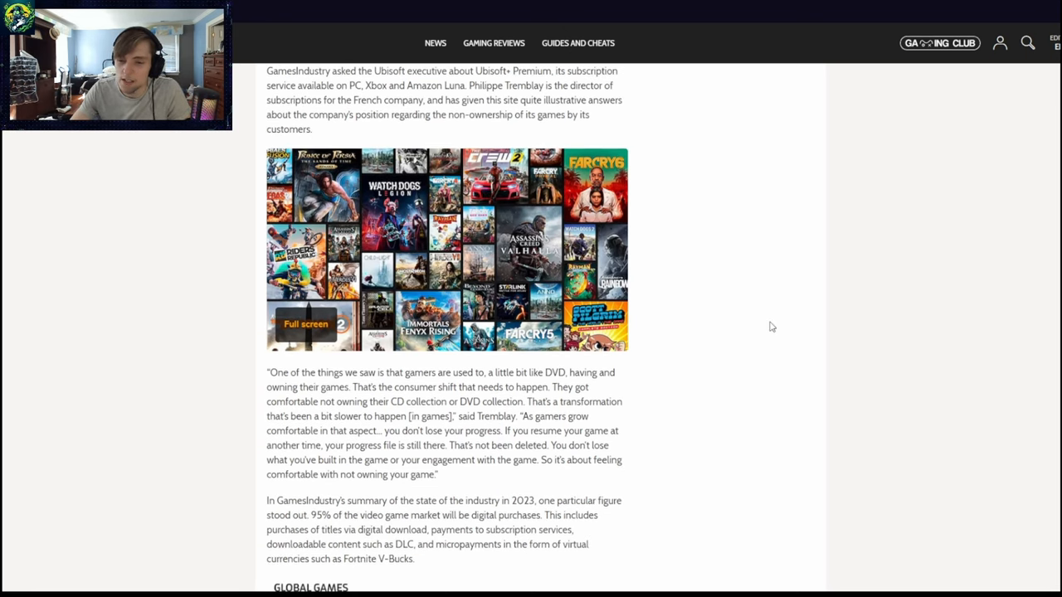
pyautogui.moveTo(608, 388)
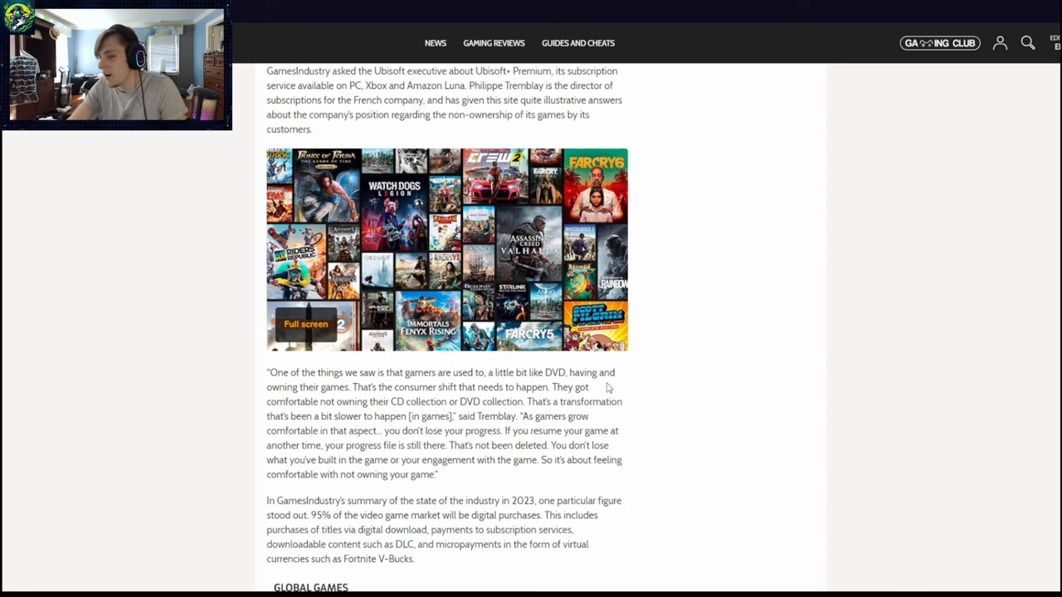
pyautogui.moveTo(685, 373)
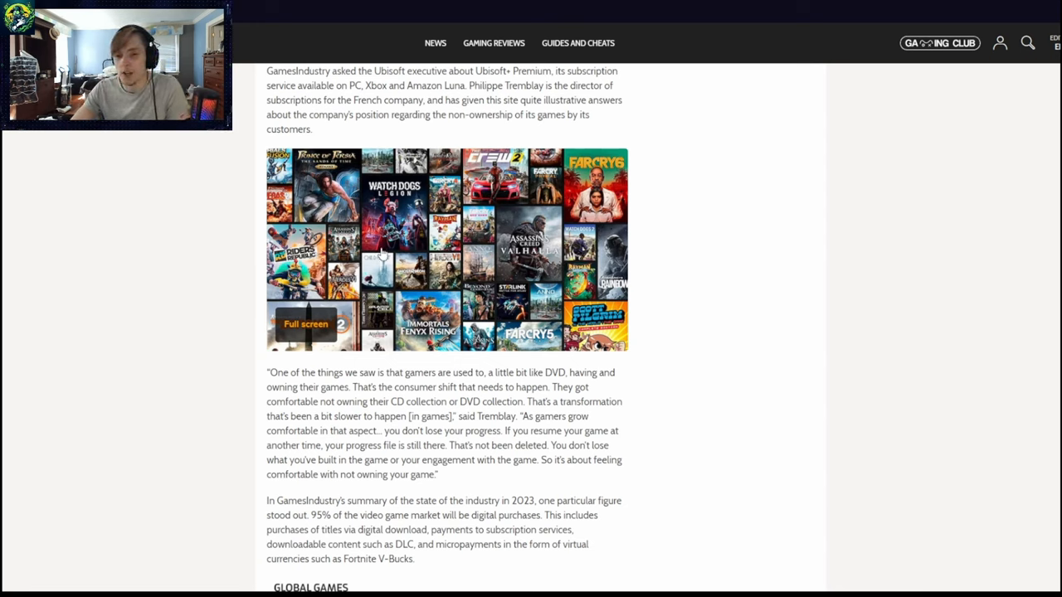
pyautogui.moveTo(380, 311)
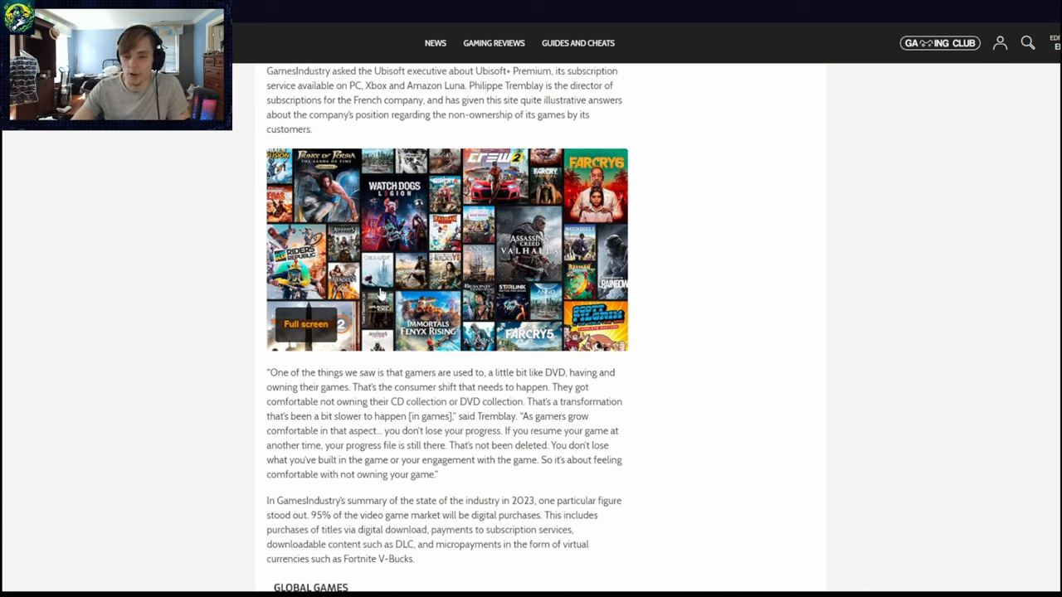
pyautogui.moveTo(599, 488)
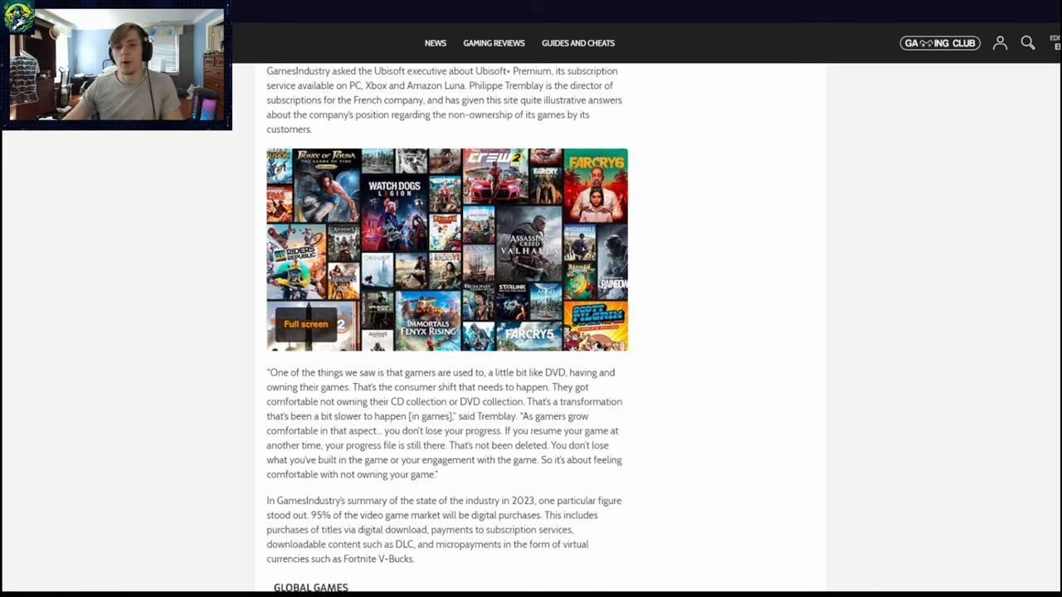
pyautogui.scroll(-3)
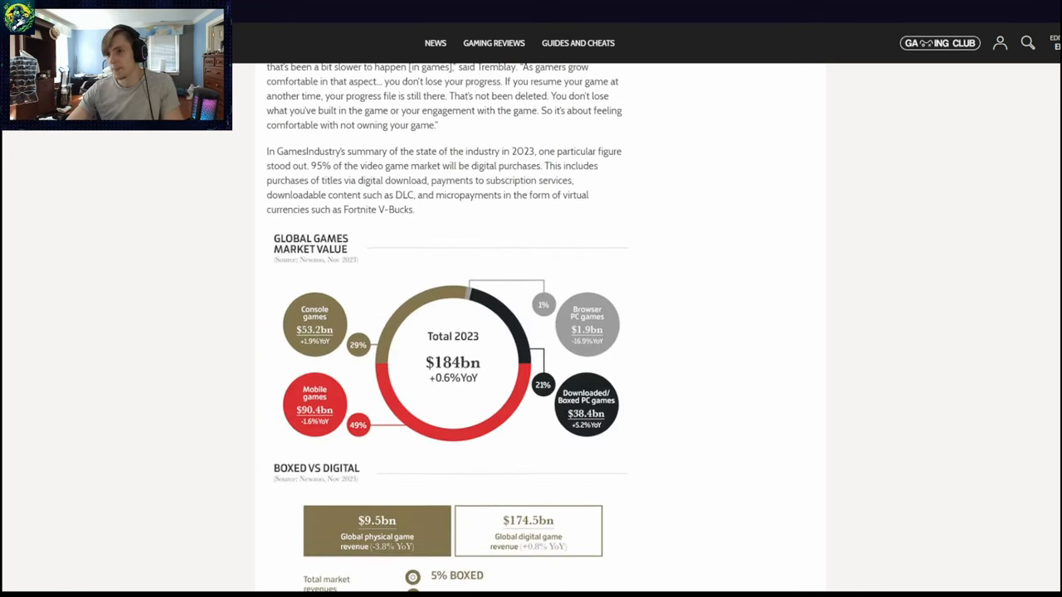
pyautogui.scroll(3)
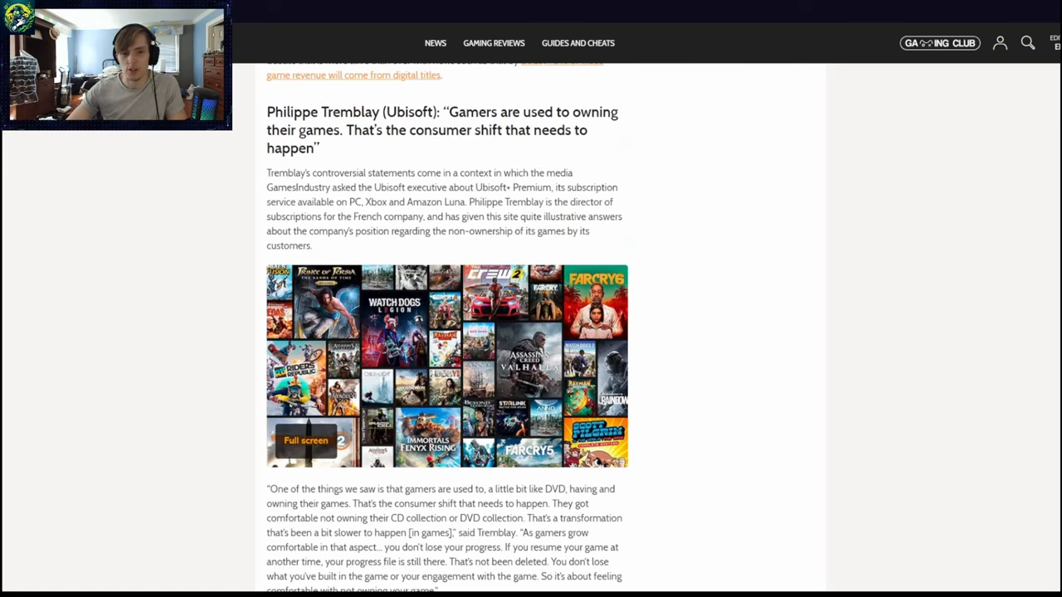
pyautogui.scroll(3)
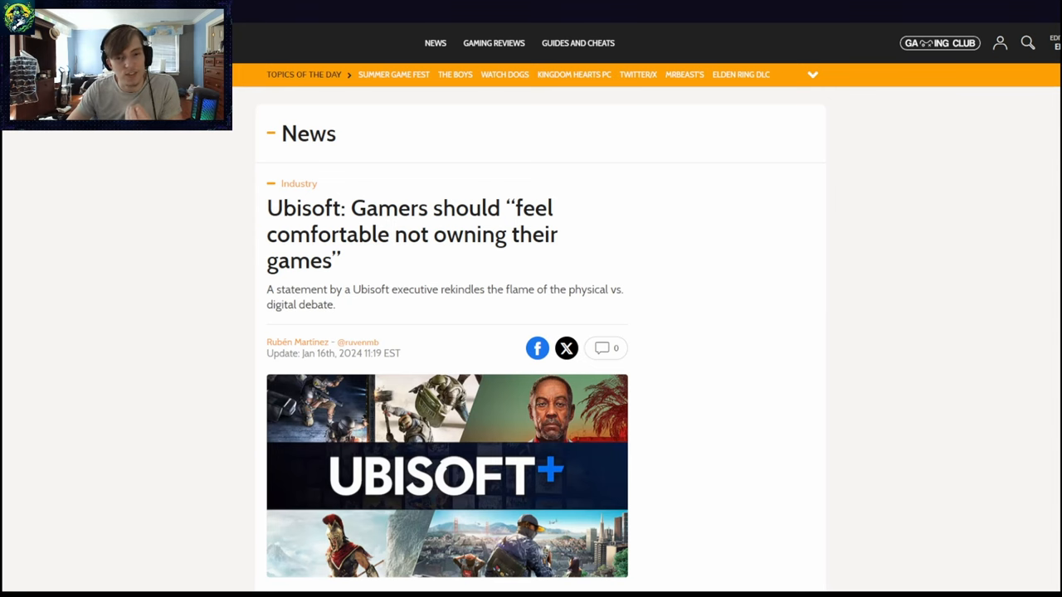
pyautogui.scroll(-3)
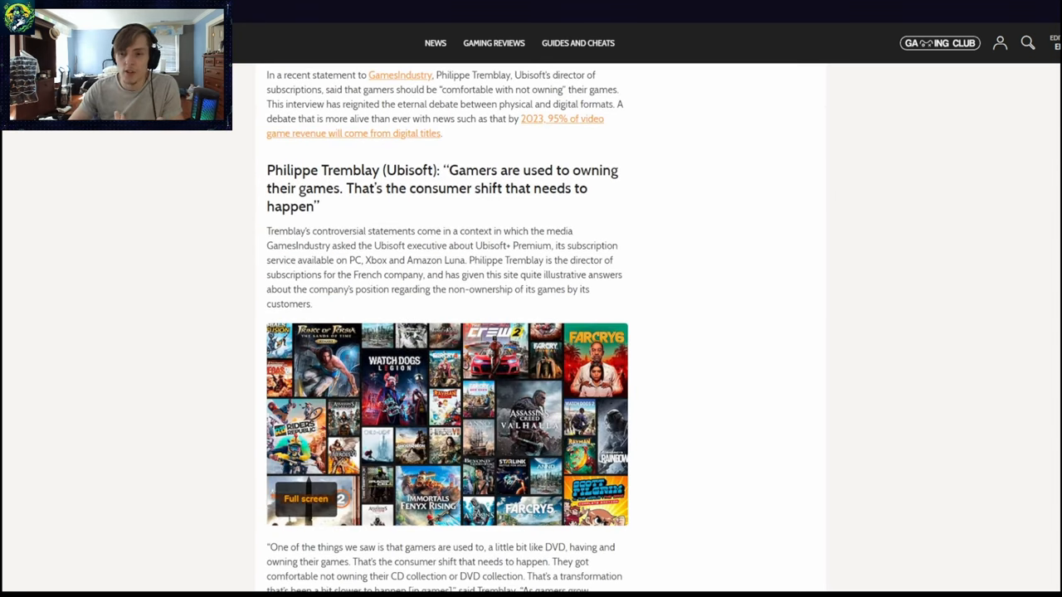
pyautogui.scroll(-3)
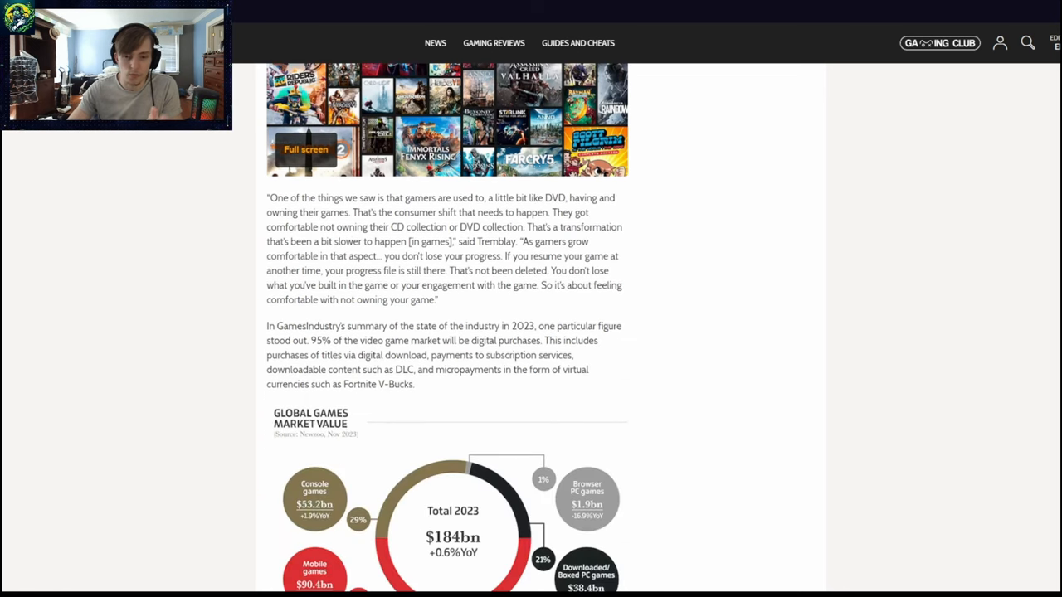
pyautogui.scroll(-3)
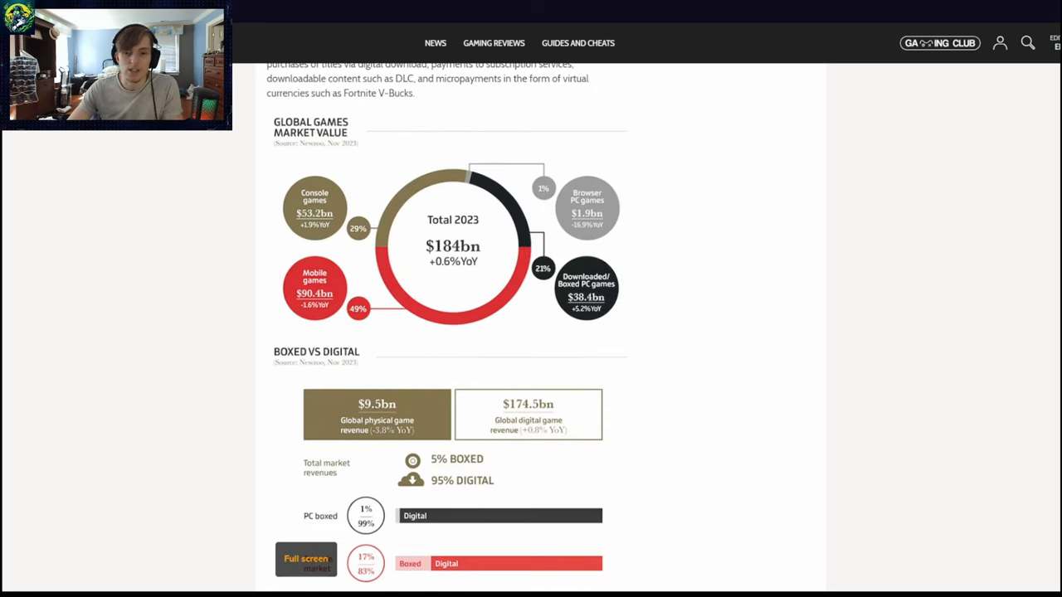
pyautogui.scroll(-3)
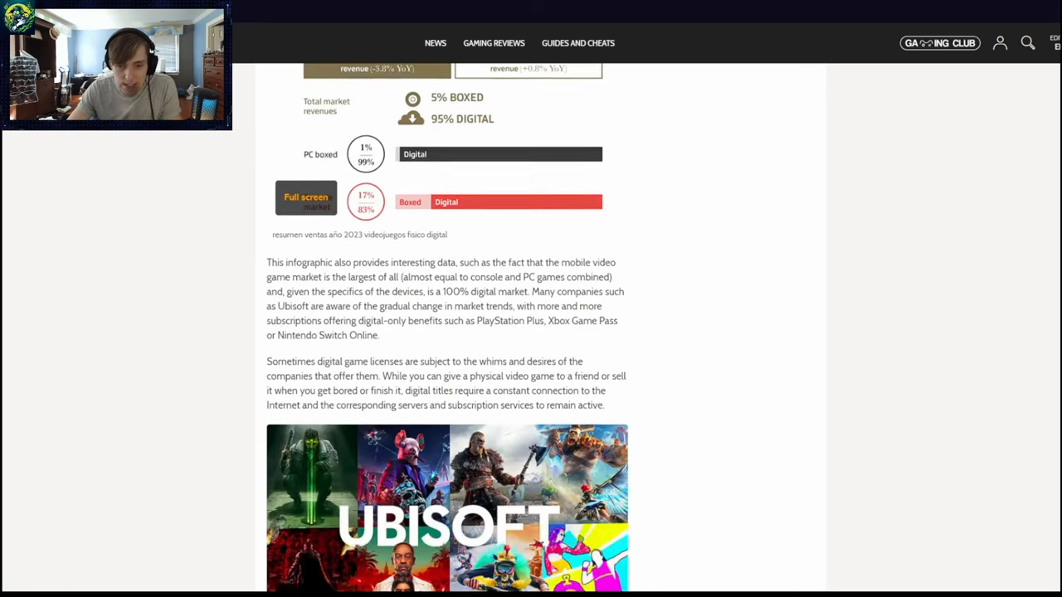
pyautogui.scroll(-3)
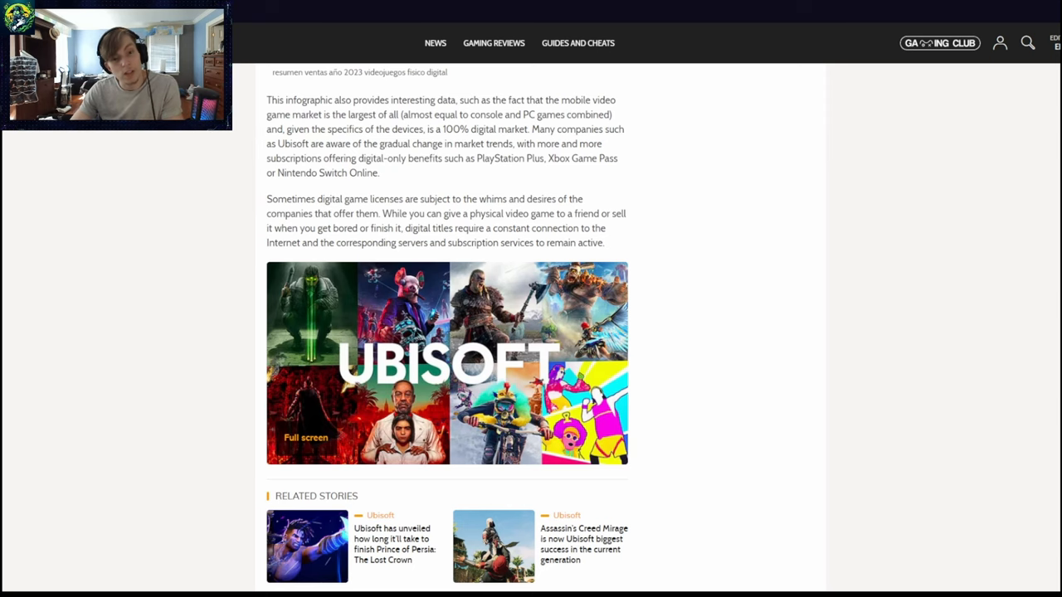
pyautogui.scroll(-3)
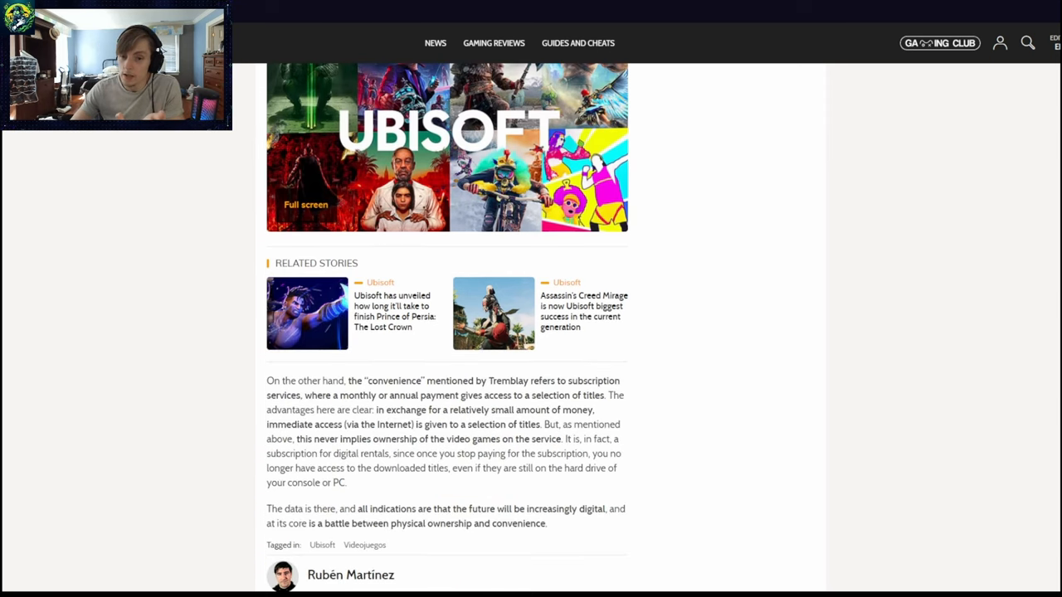
pyautogui.scroll(-3)
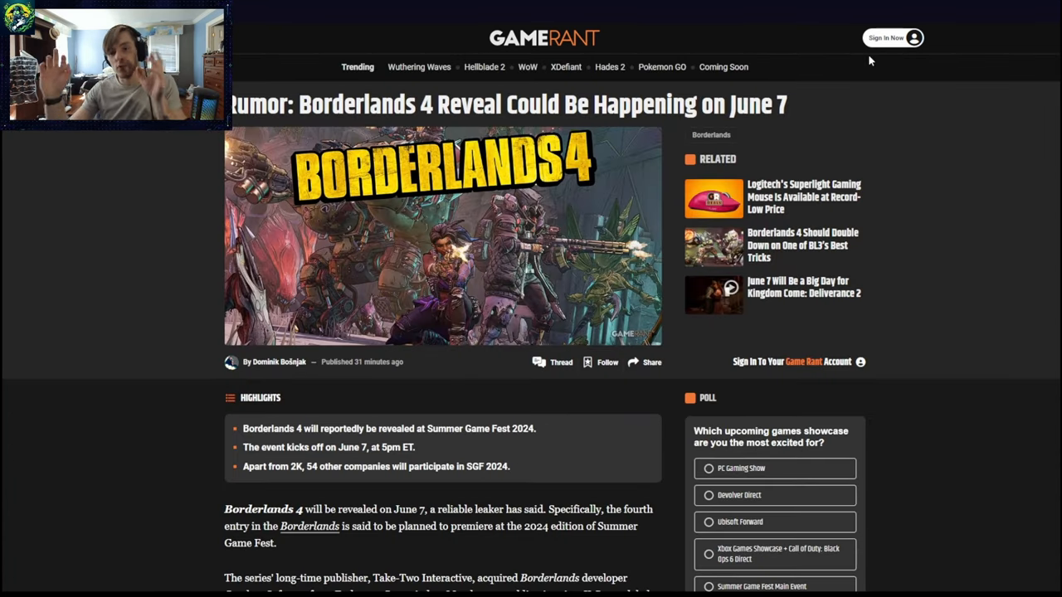
pyautogui.moveTo(365, 142)
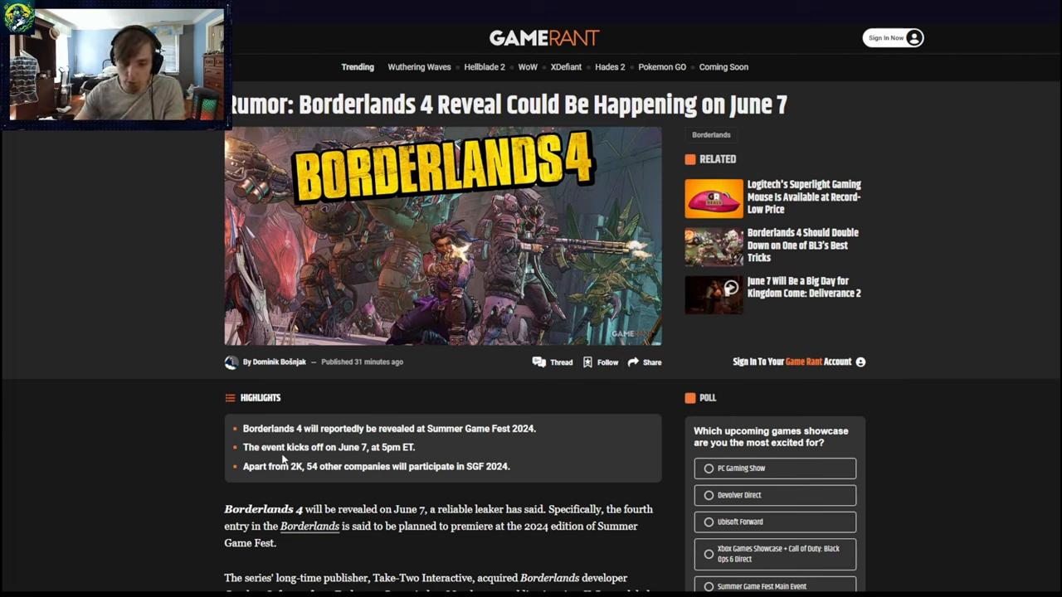
pyautogui.moveTo(999, 261)
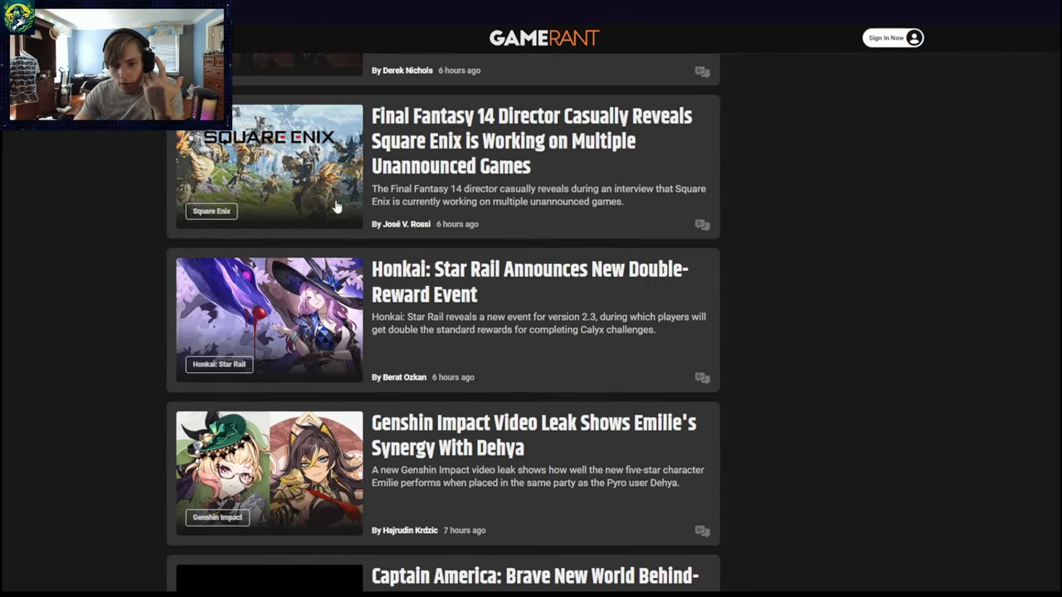
# Switch to Game Rant's Gaming News page 2 and browse the Concord article listings.
pyautogui.scroll(3)
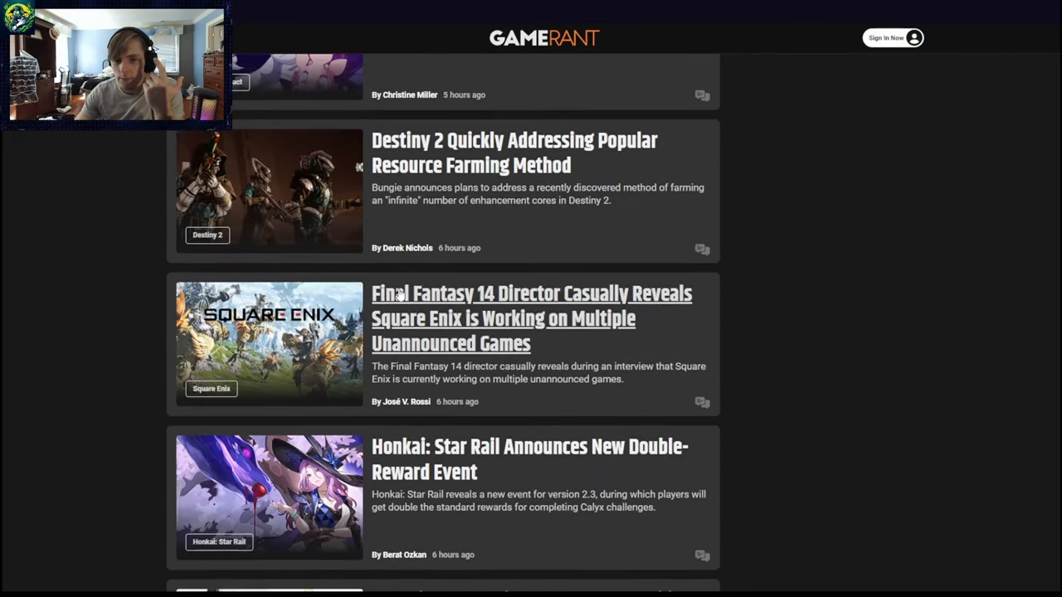
pyautogui.scroll(-3)
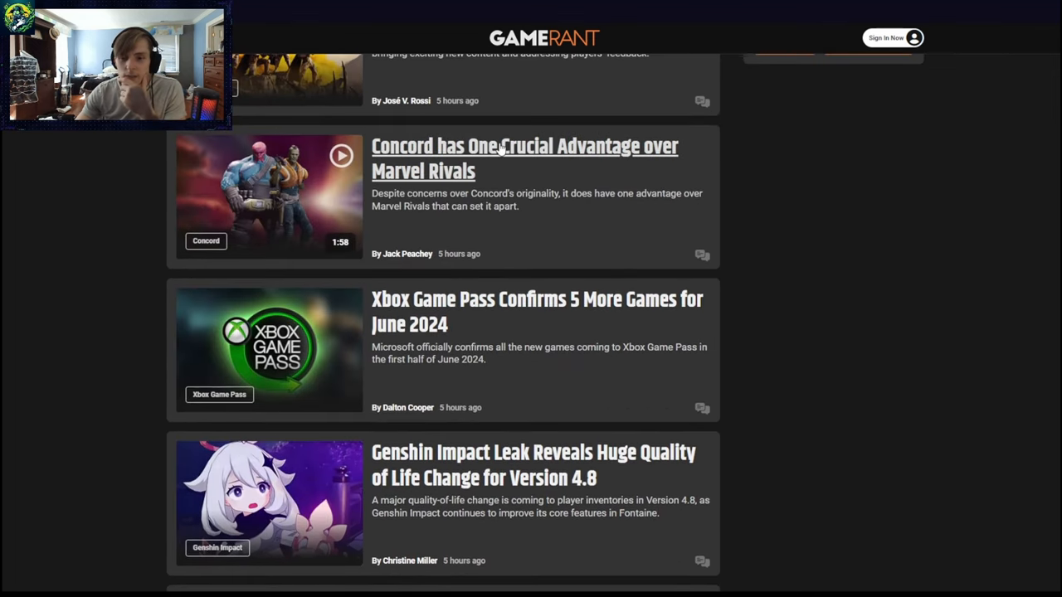
pyautogui.click(524, 158)
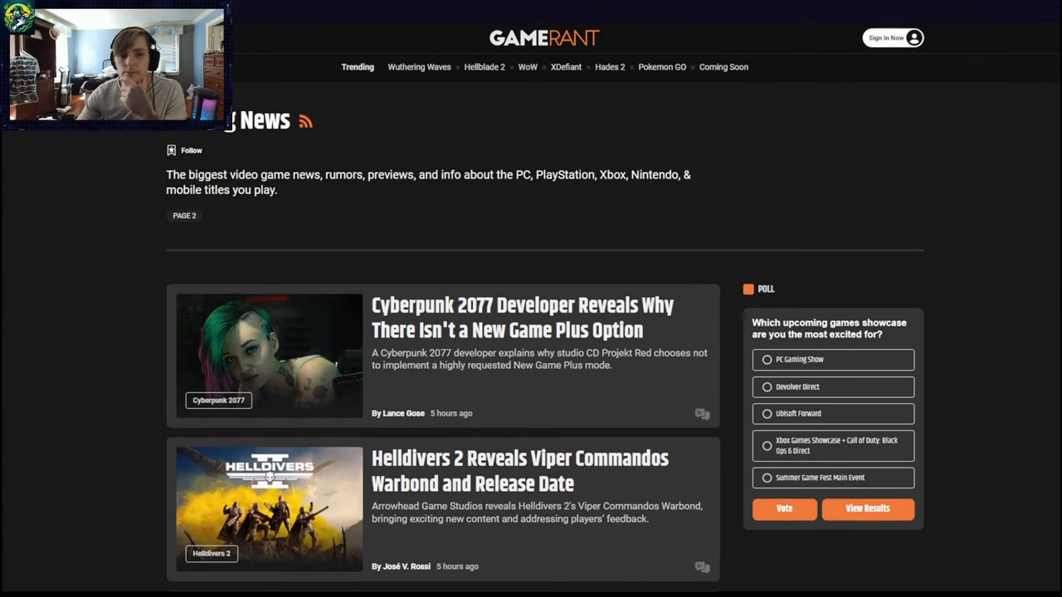
pyautogui.scroll(-3)
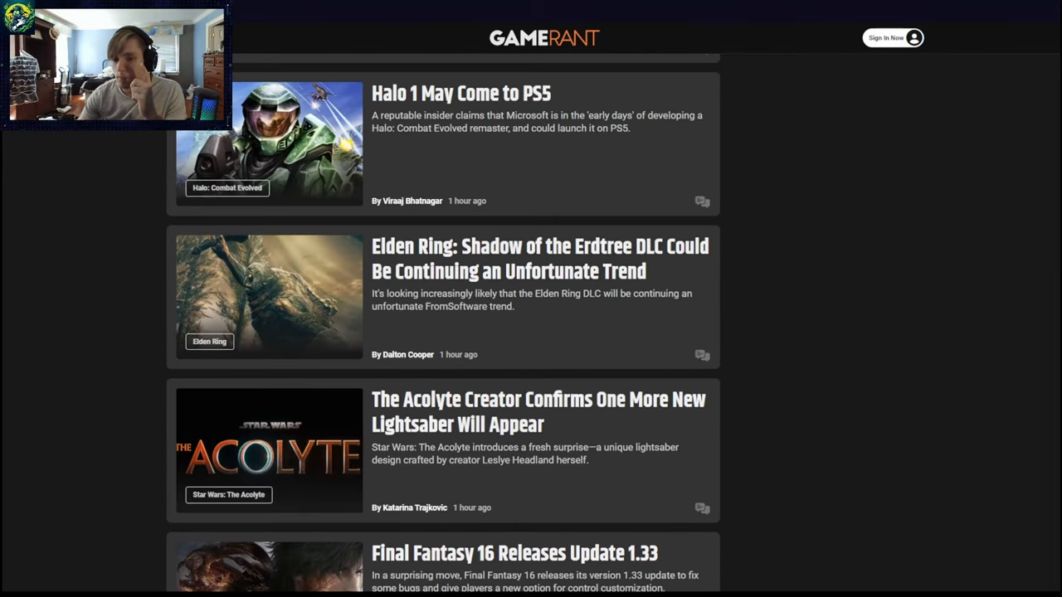
pyautogui.scroll(3)
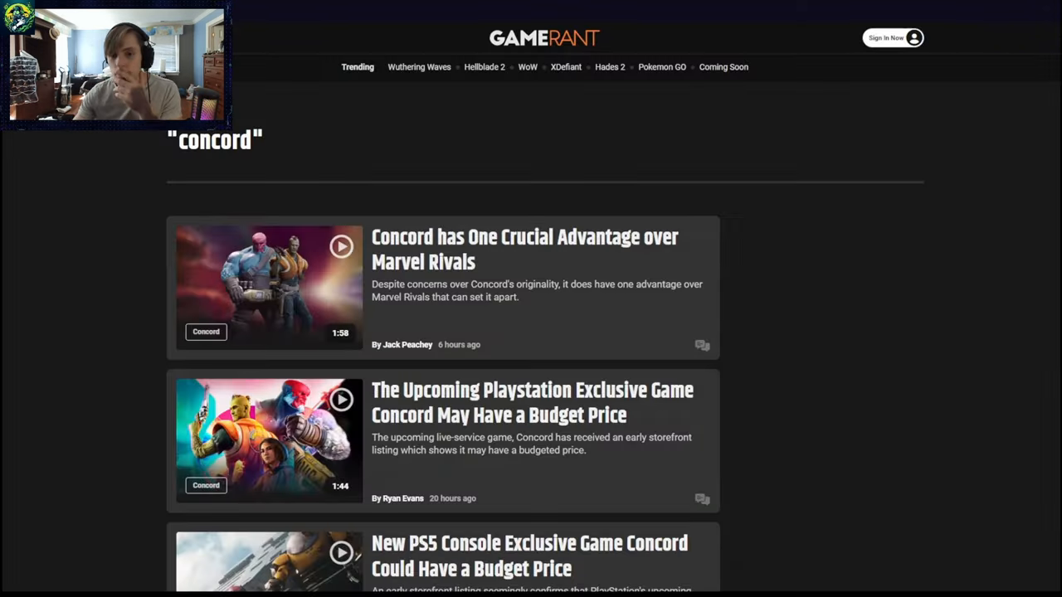
# Read past the highlights and related box to the PSN mandate and Helldivers 2 section.
pyautogui.scroll(-3)
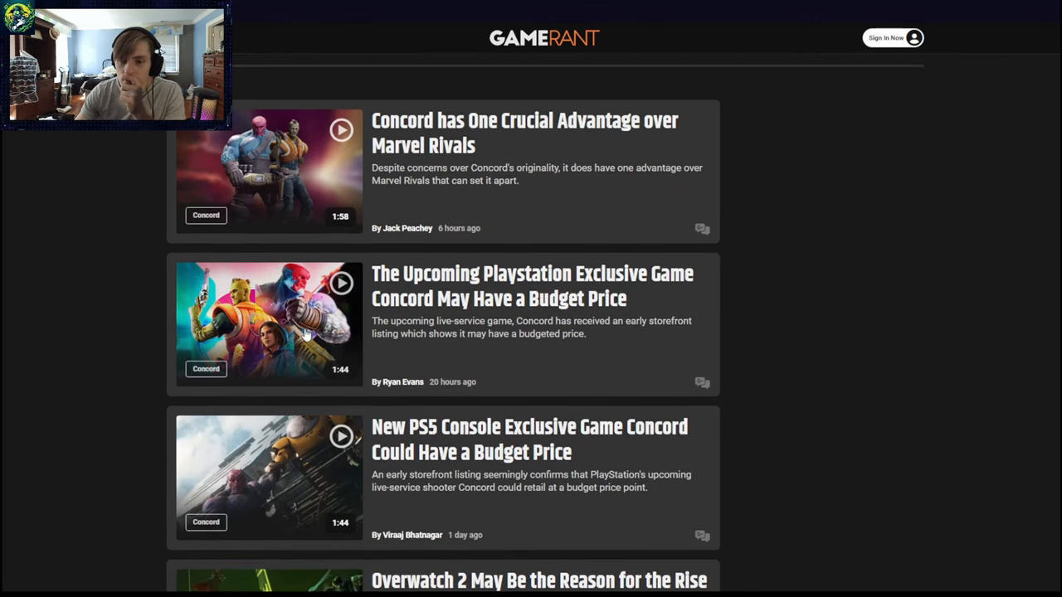
pyautogui.moveTo(289, 316)
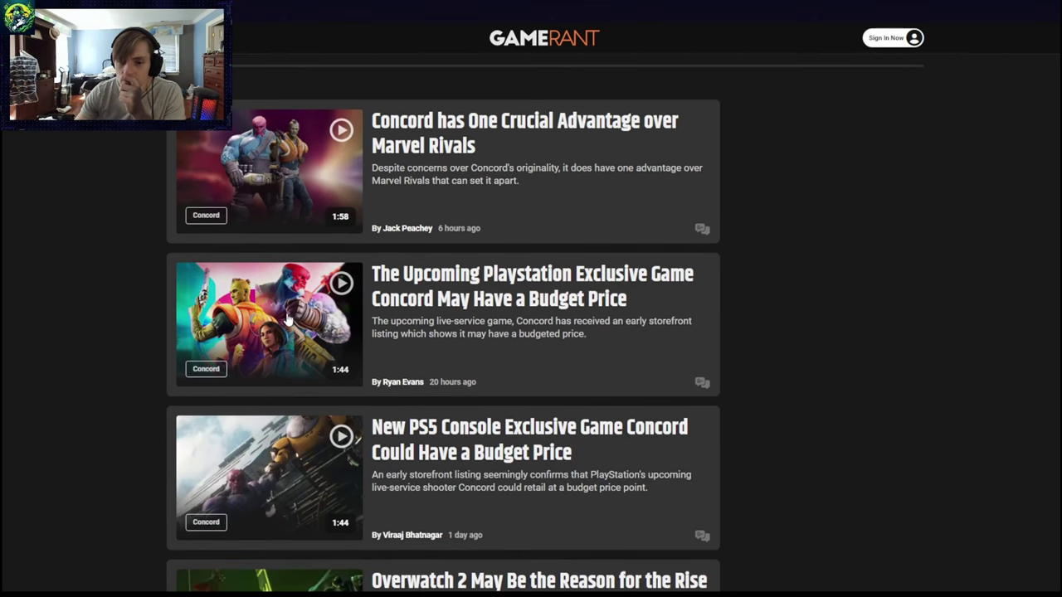
pyautogui.scroll(-3)
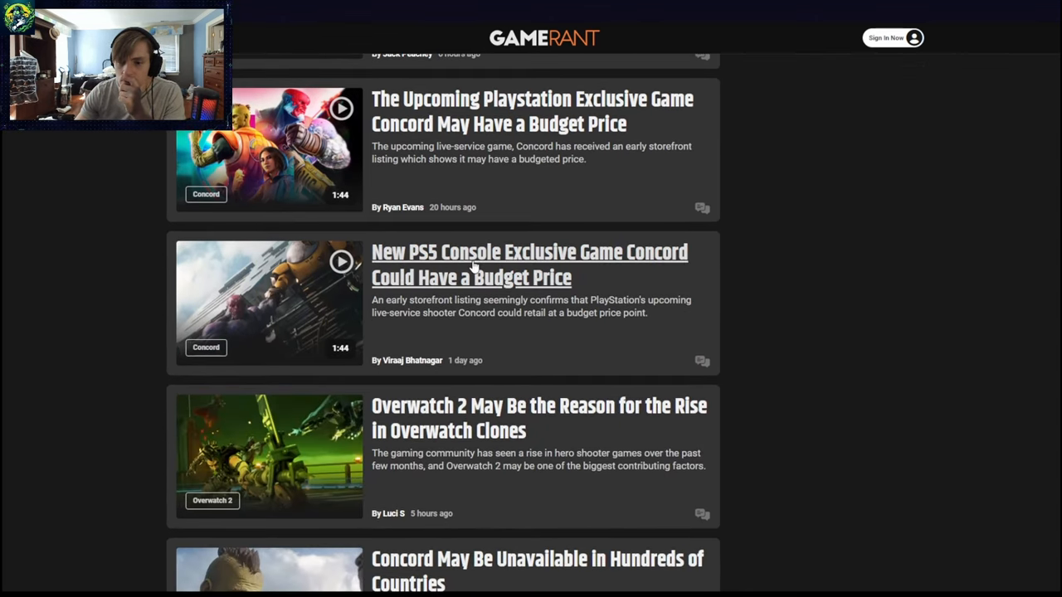
pyautogui.scroll(-3)
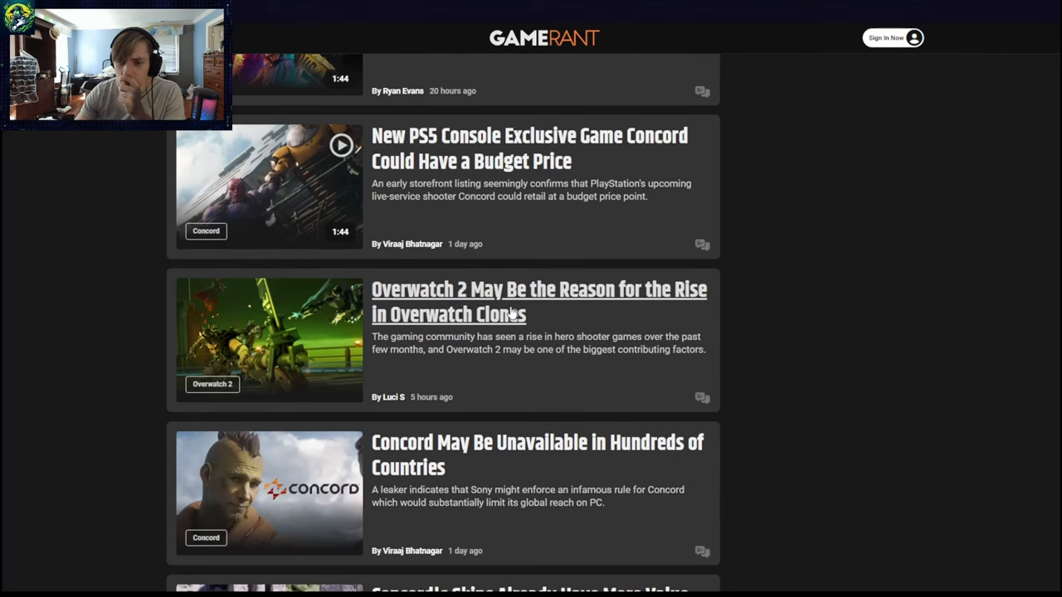
pyautogui.moveTo(473, 295)
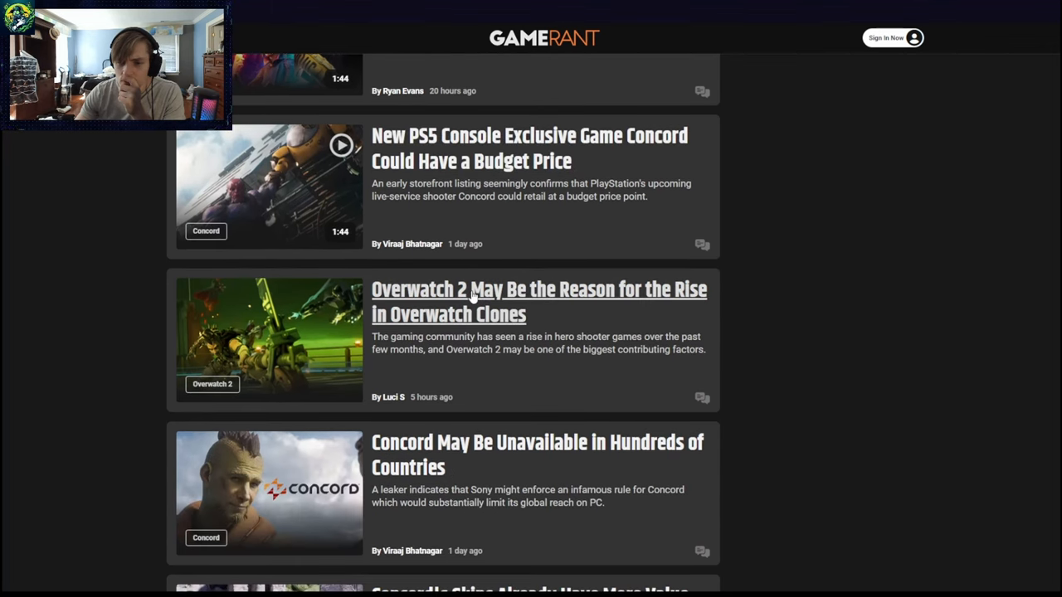
pyautogui.scroll(-3)
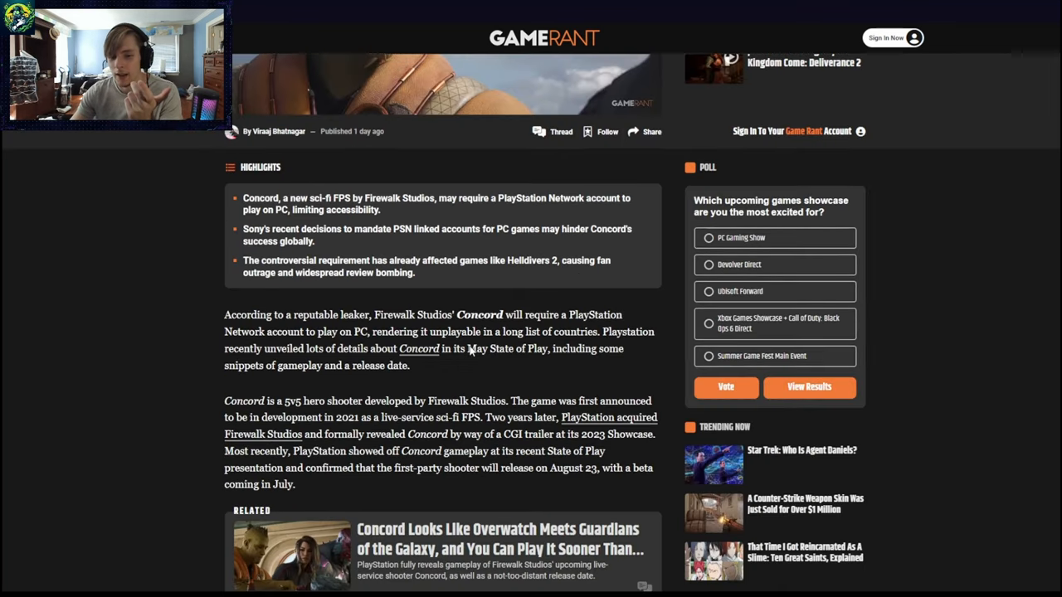
pyautogui.scroll(3)
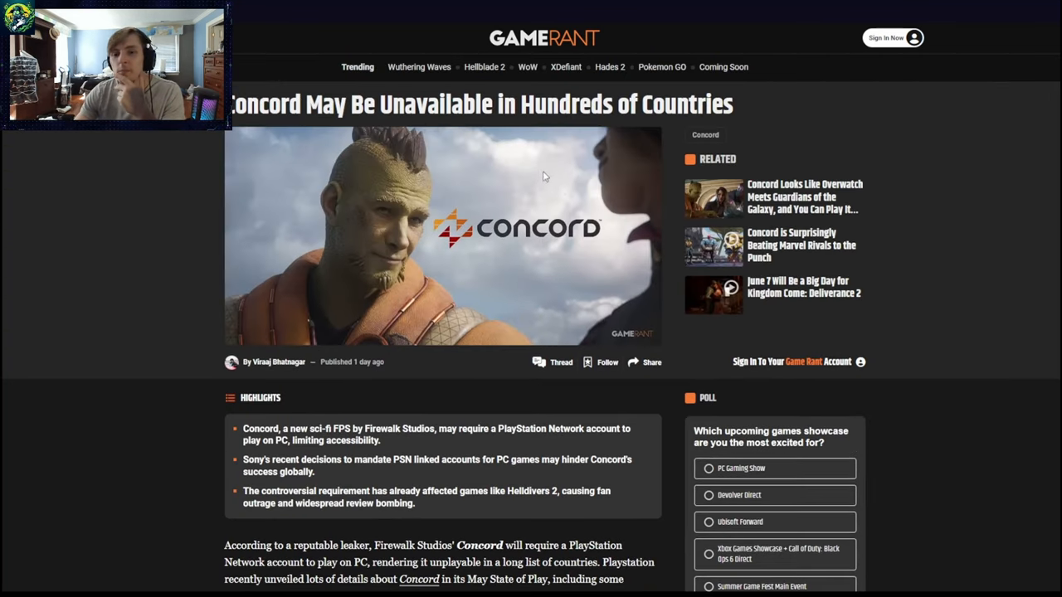
pyautogui.moveTo(505, 173)
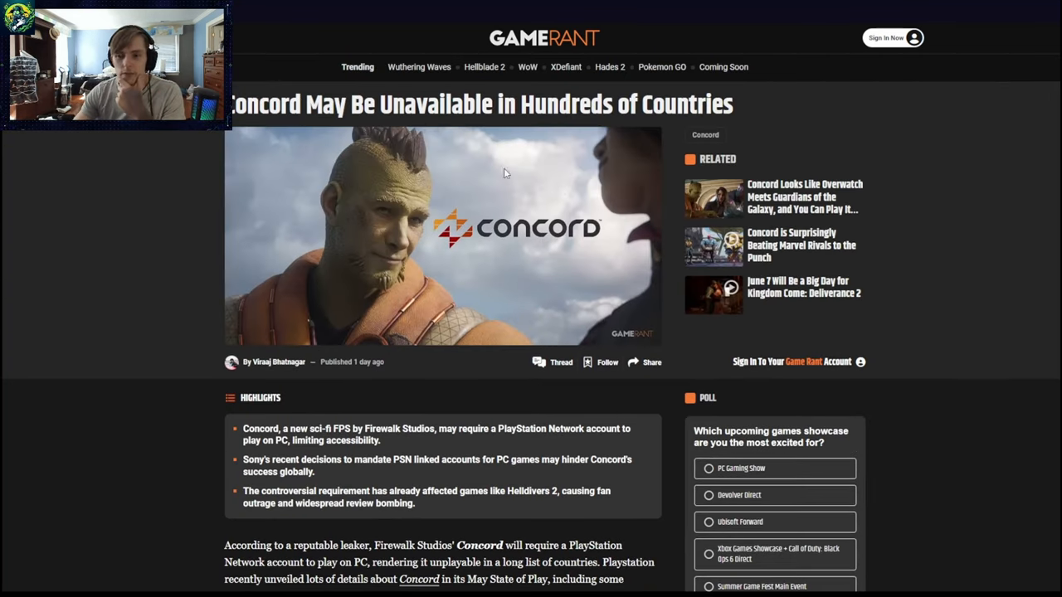
pyautogui.moveTo(161, 325)
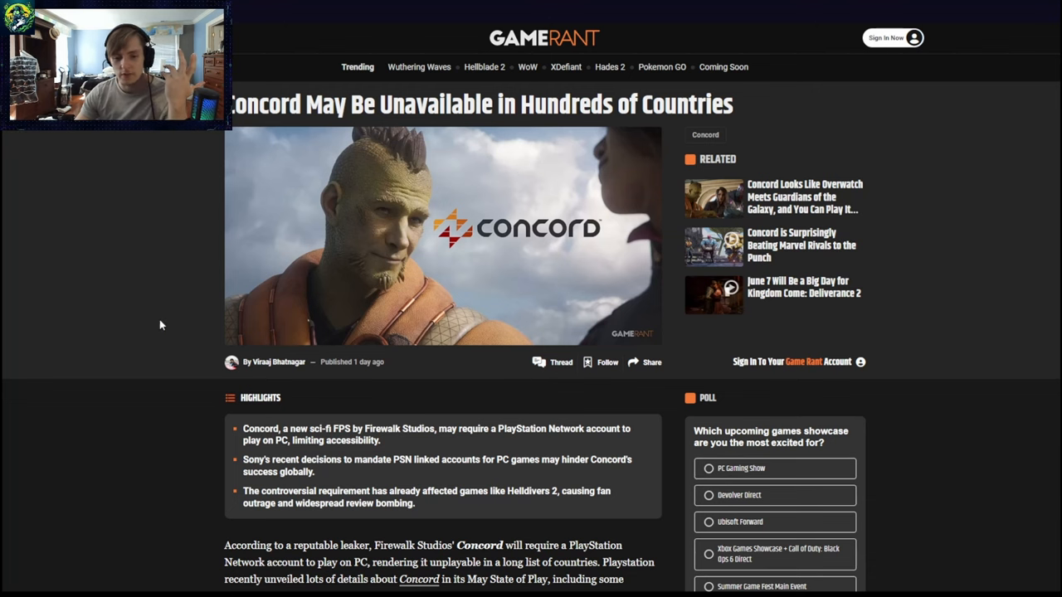
pyautogui.scroll(-3)
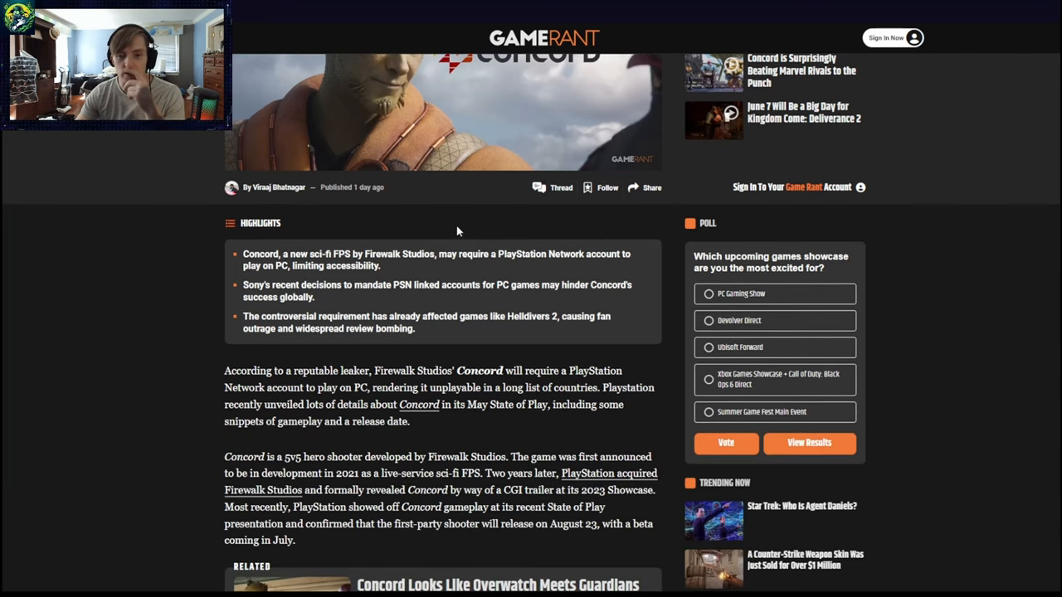
pyautogui.moveTo(447, 220)
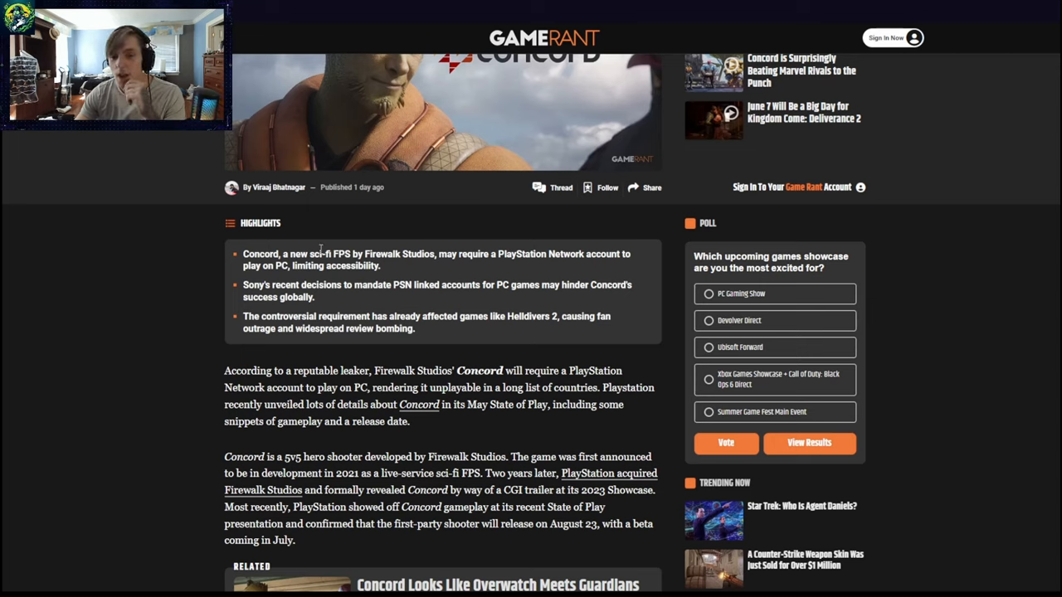
pyautogui.moveTo(420, 220)
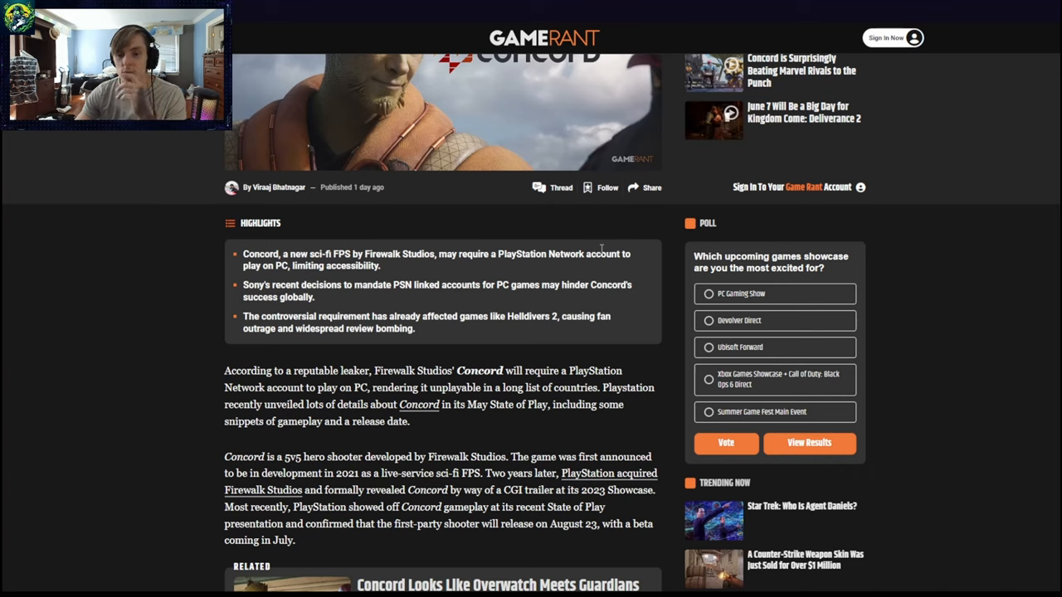
pyautogui.moveTo(78, 168)
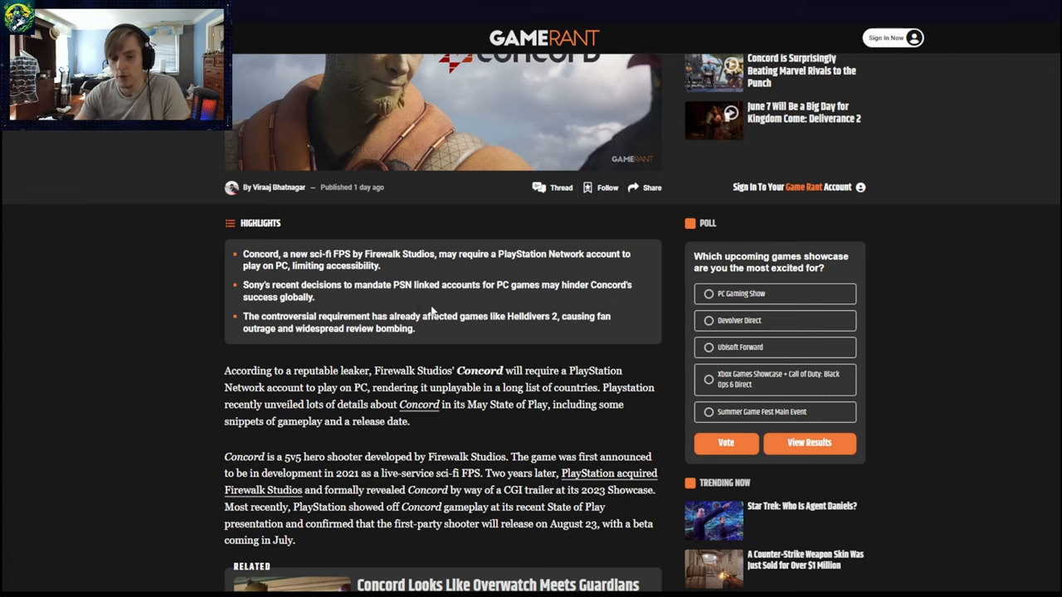
pyautogui.scroll(-3)
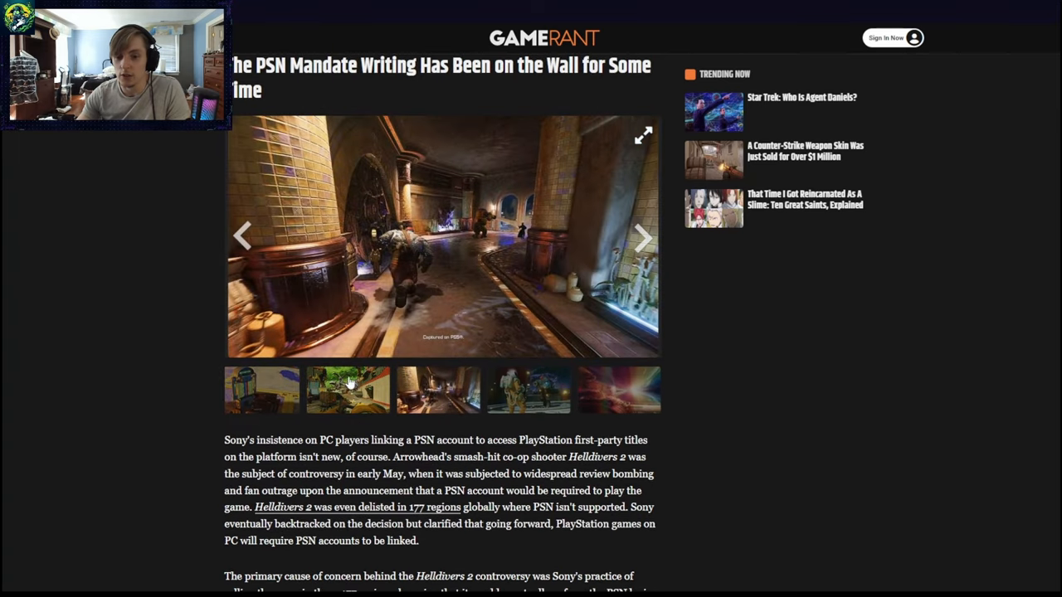
# Return to the top of the Concord article showing headline, cover image, byline and highlights.
pyautogui.click(619, 390)
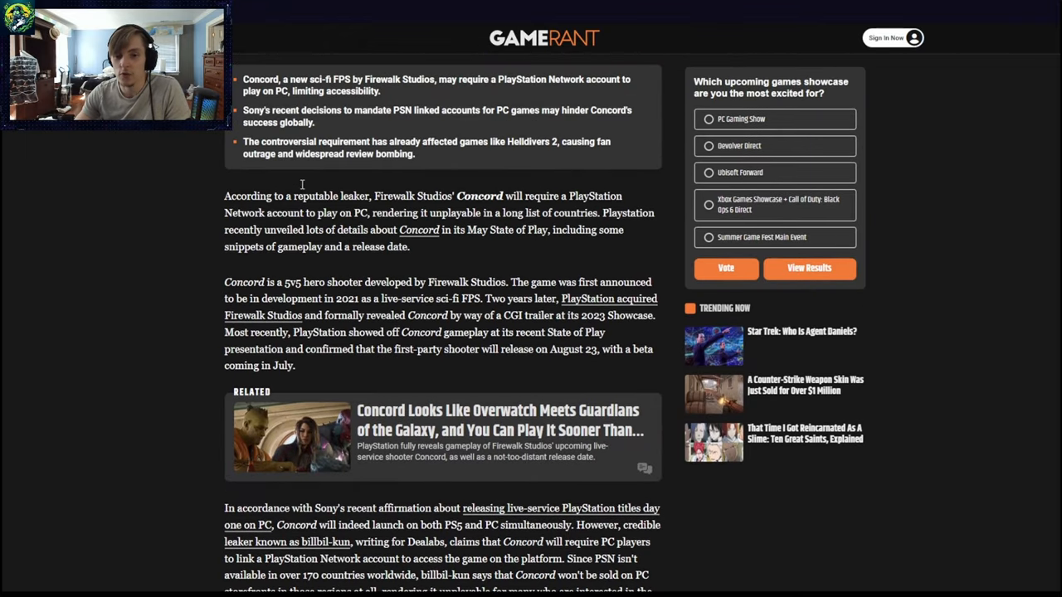
pyautogui.moveTo(503, 212)
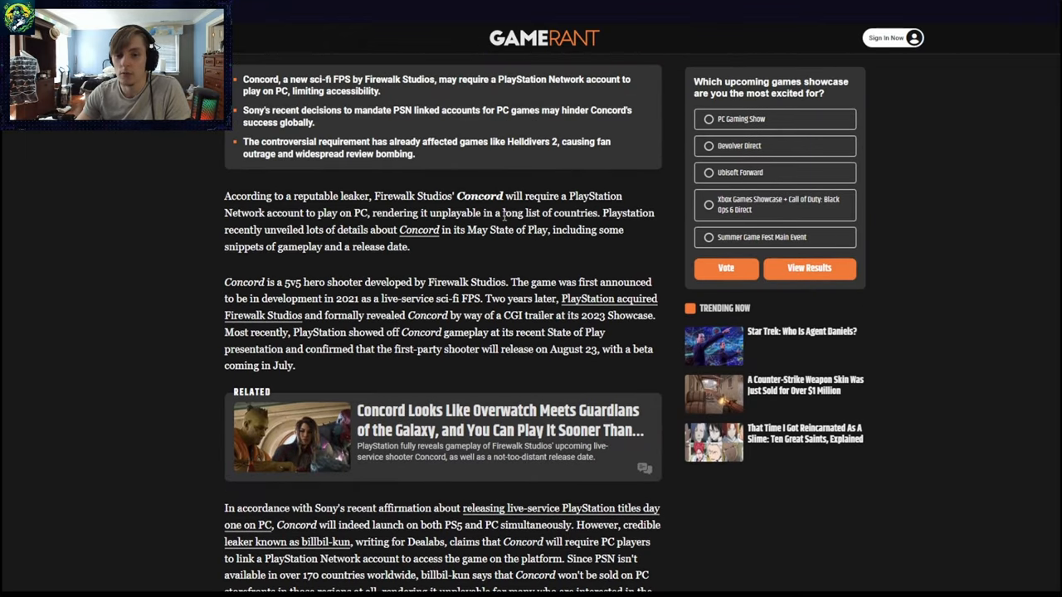
pyautogui.scroll(-3)
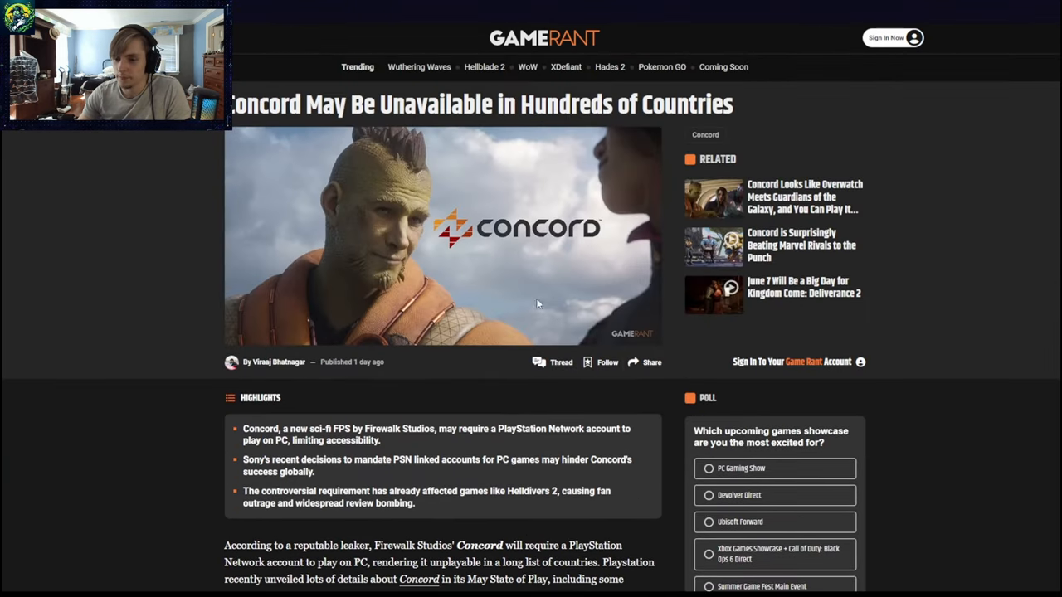
pyautogui.moveTo(382, 282)
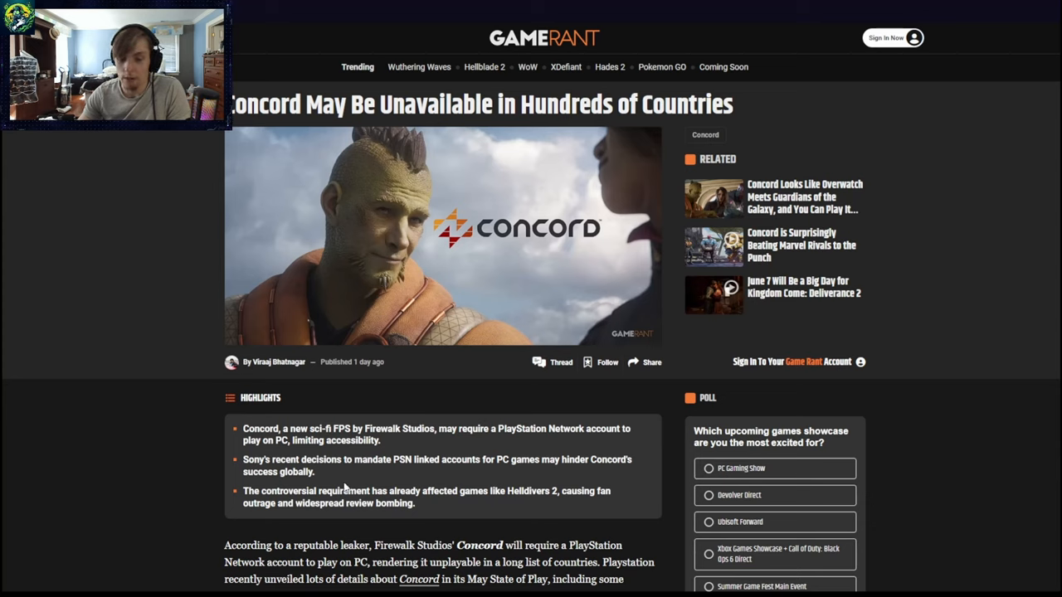
pyautogui.moveTo(497, 484)
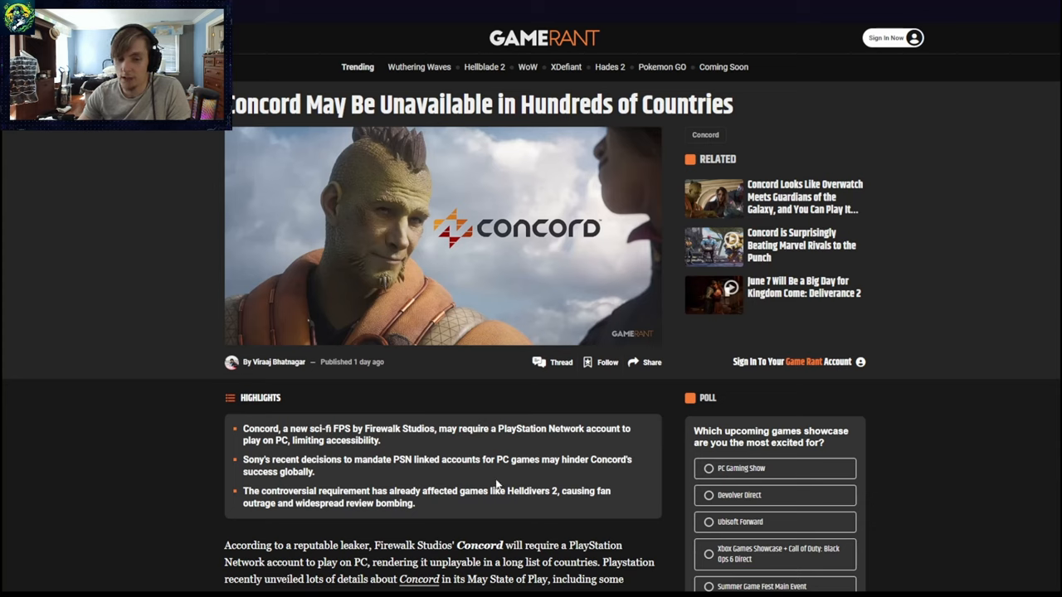
pyautogui.moveTo(201, 458)
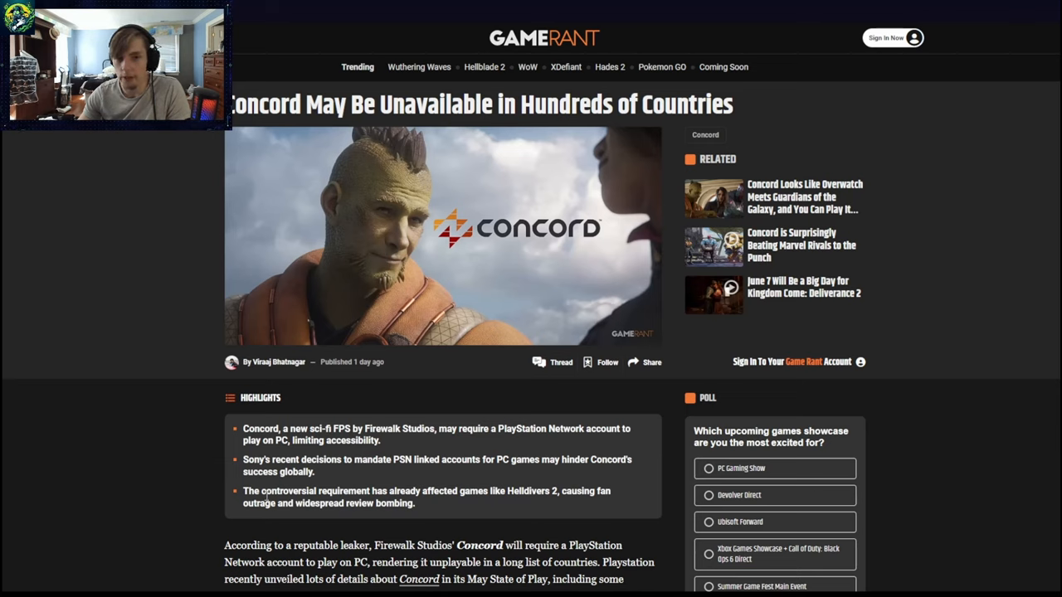
pyautogui.moveTo(871, 118)
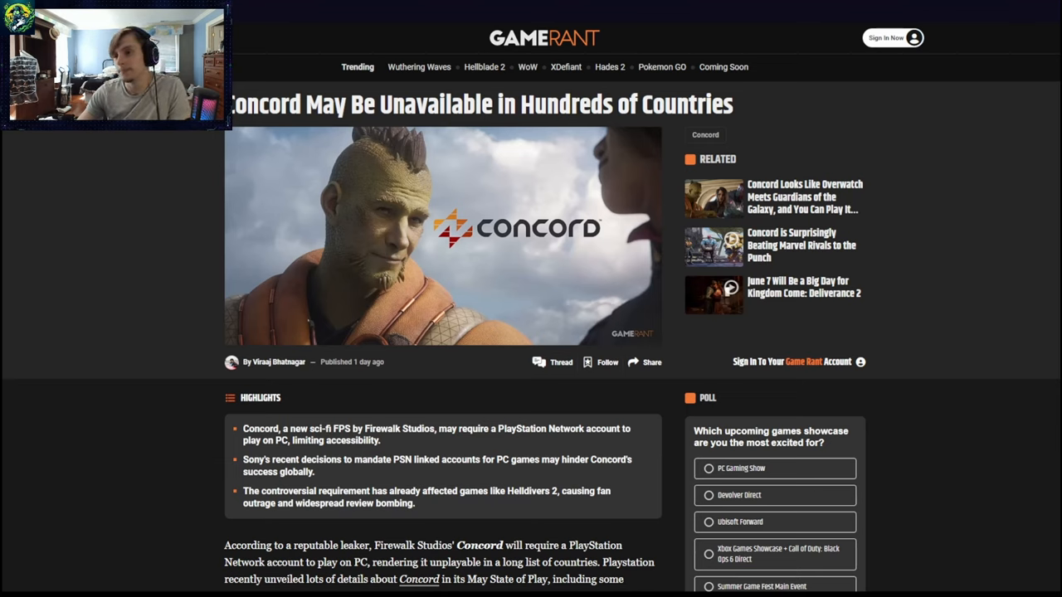
pyautogui.moveTo(831, 588)
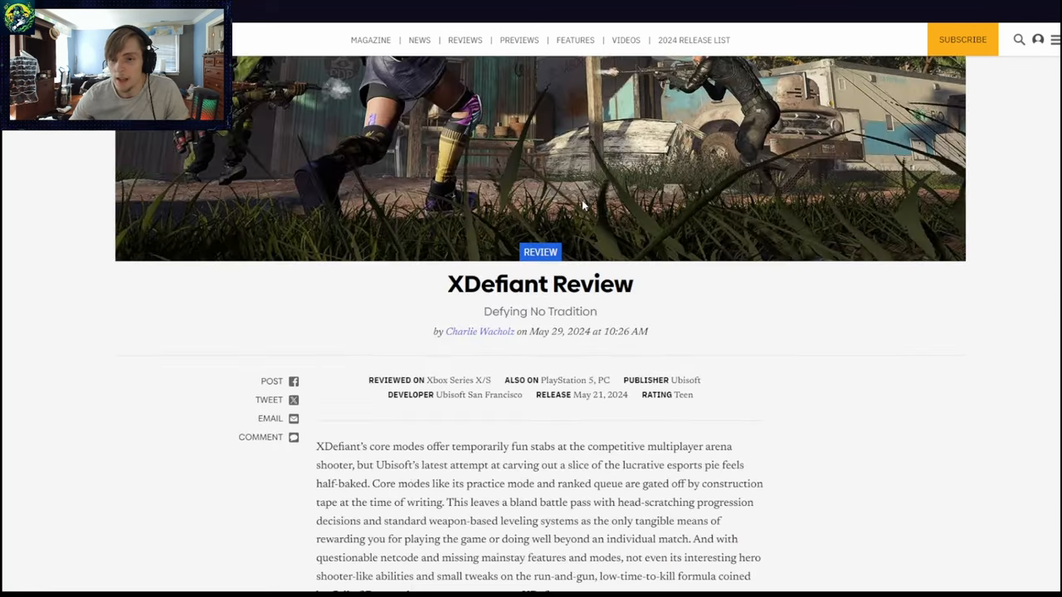
# Read past the header details to the paragraphs on five factions, fast combat and 14 maps.
pyautogui.scroll(-3)
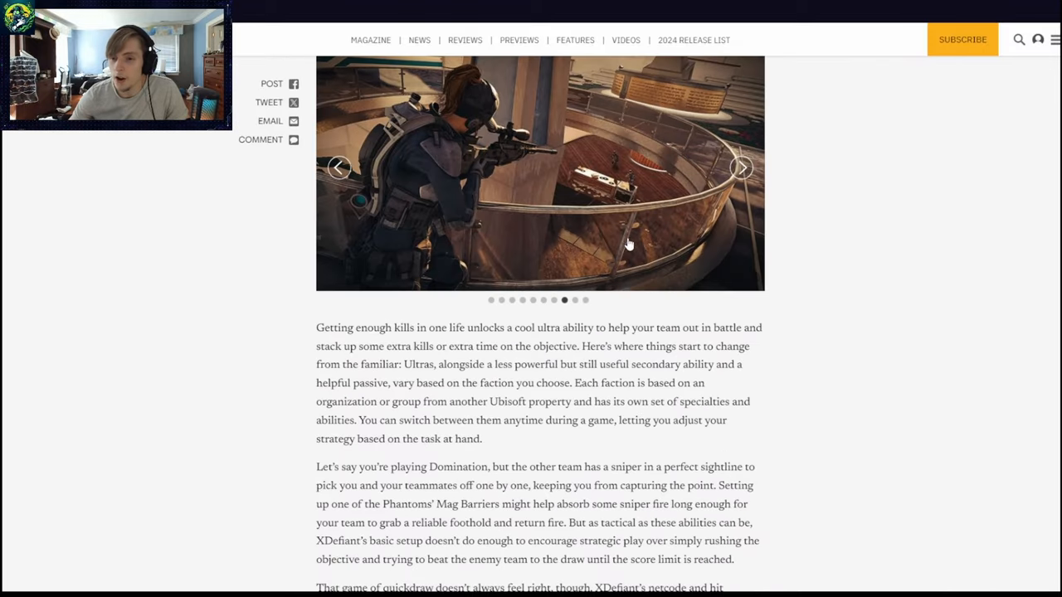
pyautogui.scroll(-3)
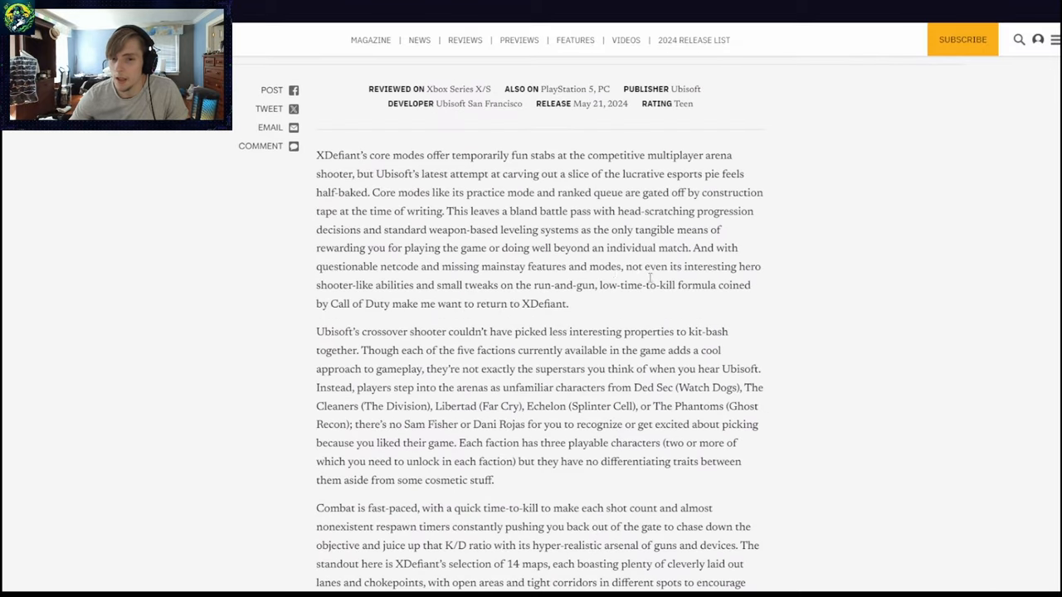
pyautogui.scroll(-3)
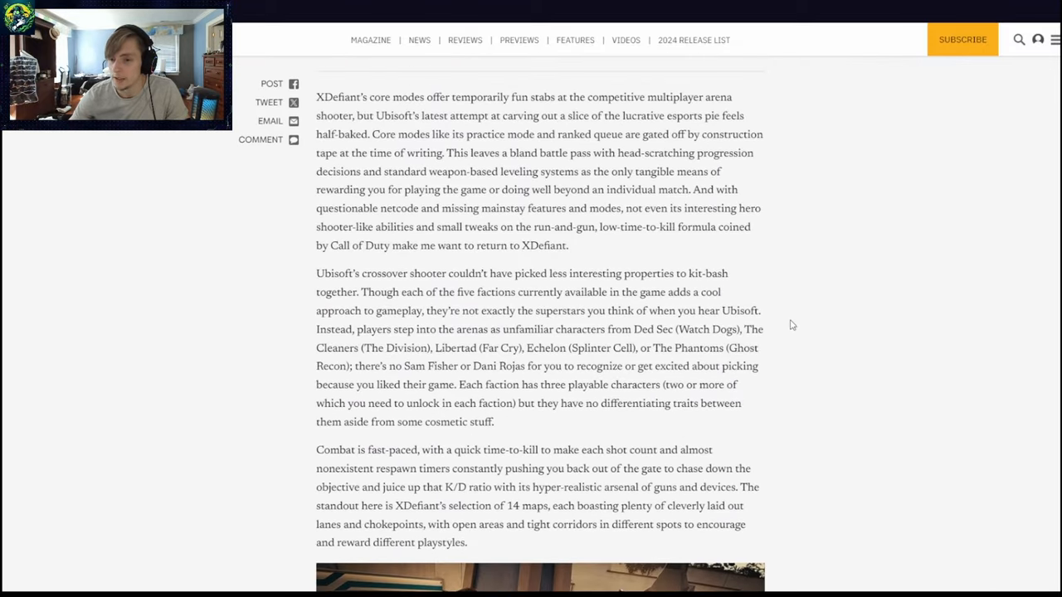
pyautogui.moveTo(821, 584)
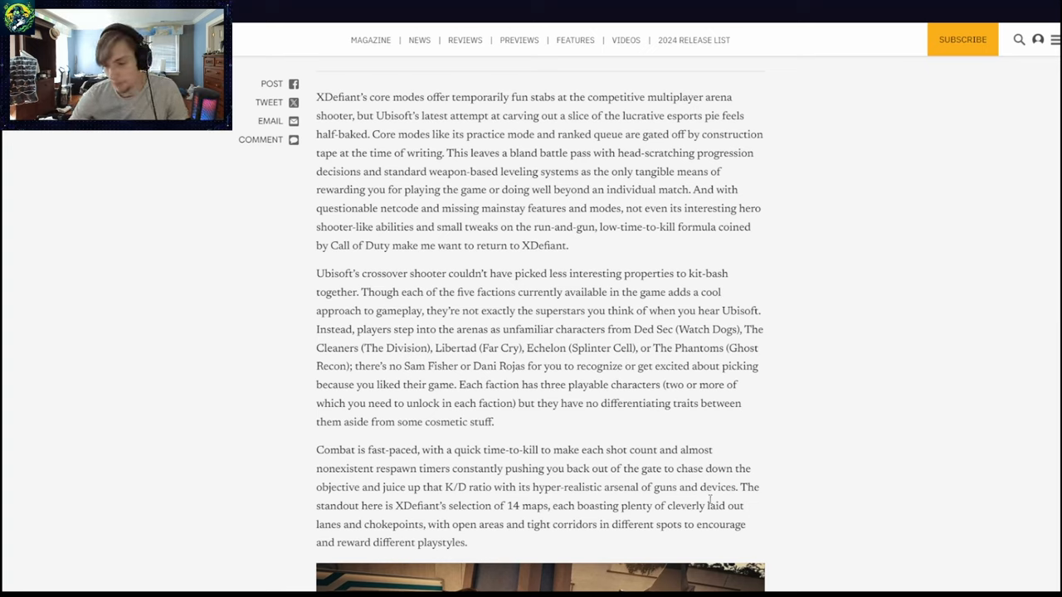
pyautogui.moveTo(816, 588)
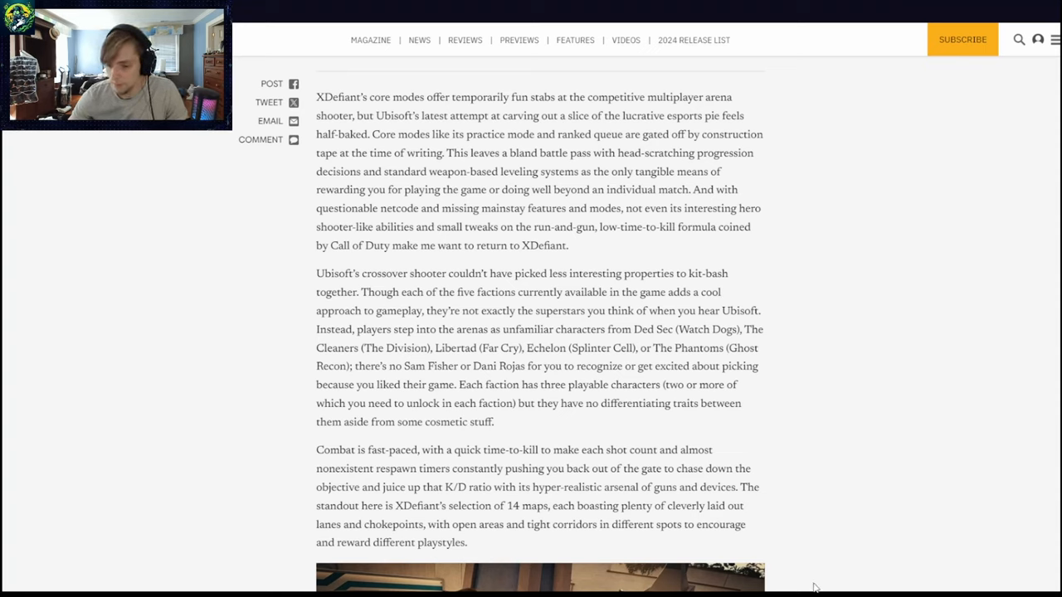